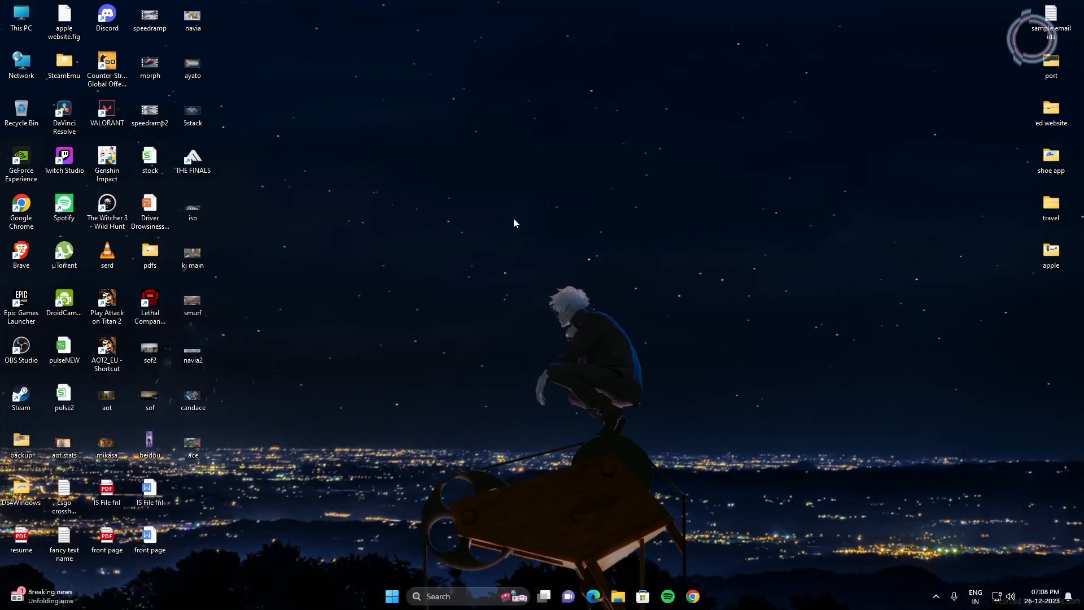
- Reach the per-app Graphics page in Display settings and start browsing for a program to add
{"action": "right_click", "coordinate": [514, 224]}
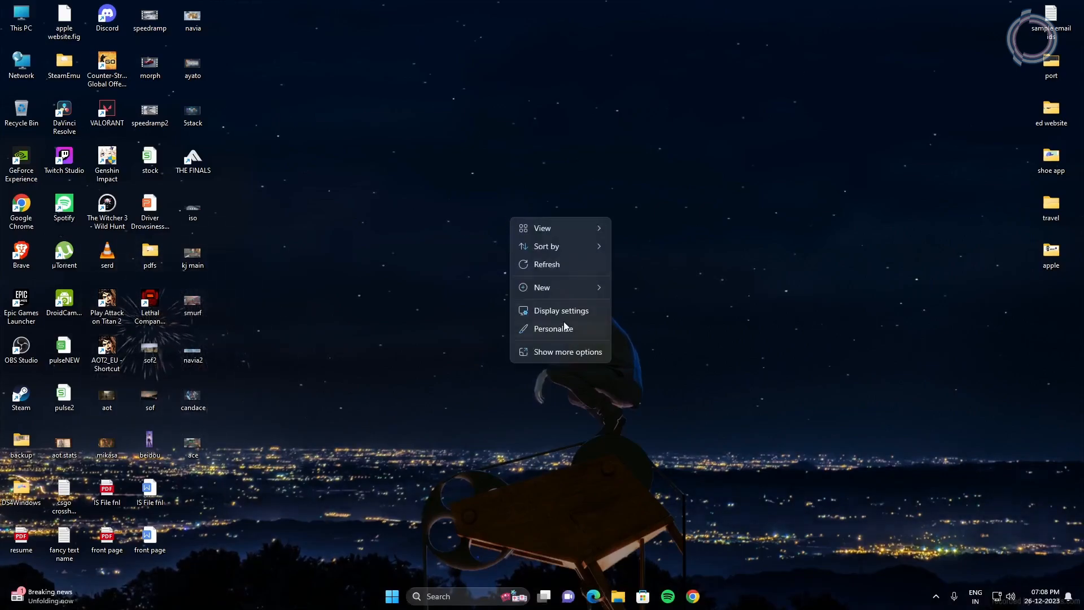
{"action": "left_click", "coordinate": [562, 310]}
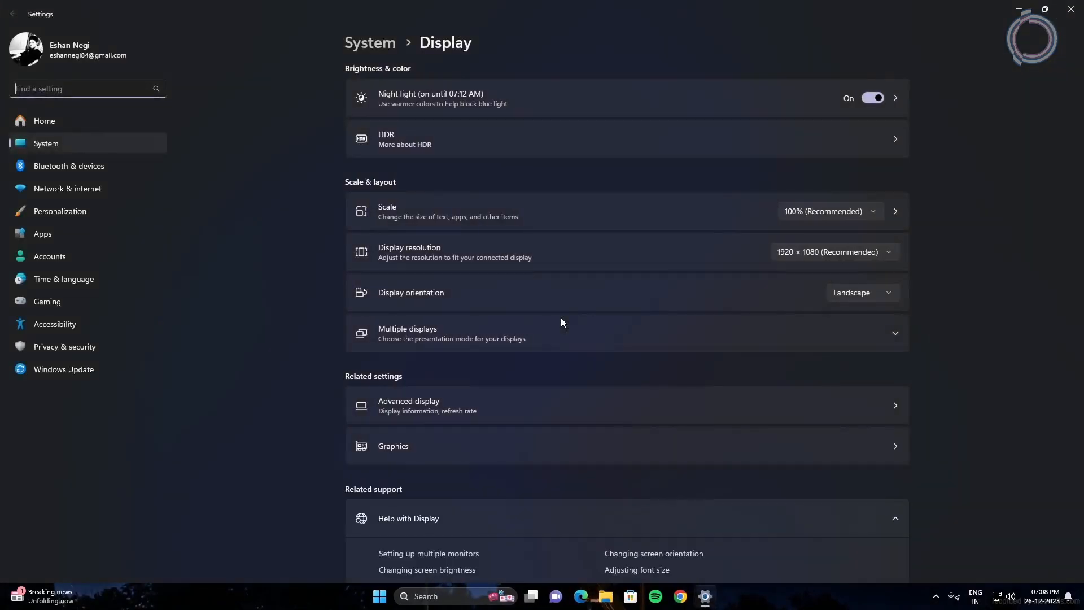
{"action": "left_click", "coordinate": [393, 447]}
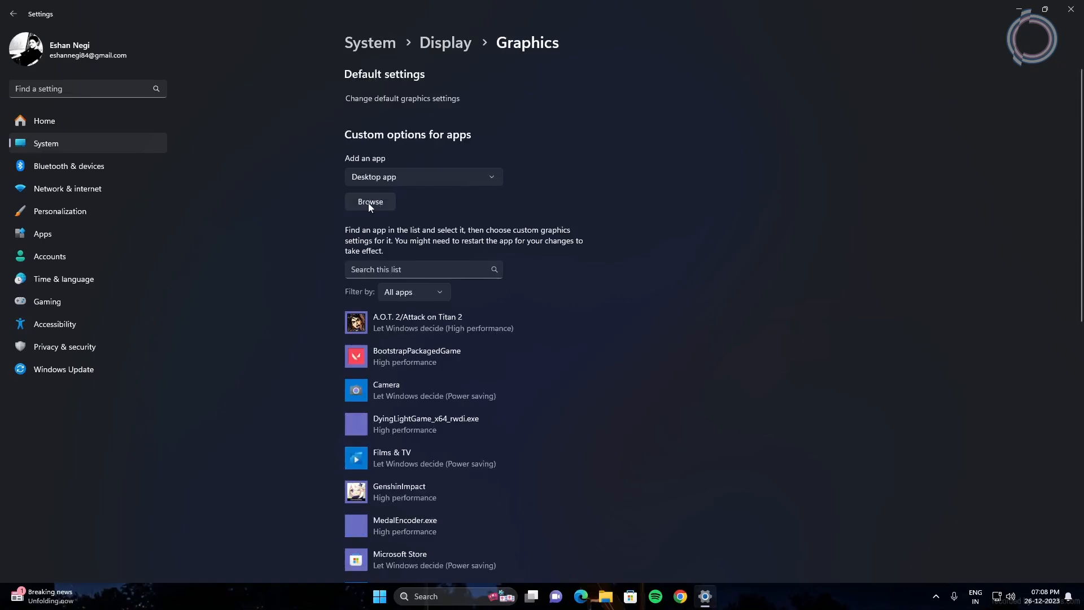
{"action": "left_click", "coordinate": [371, 201]}
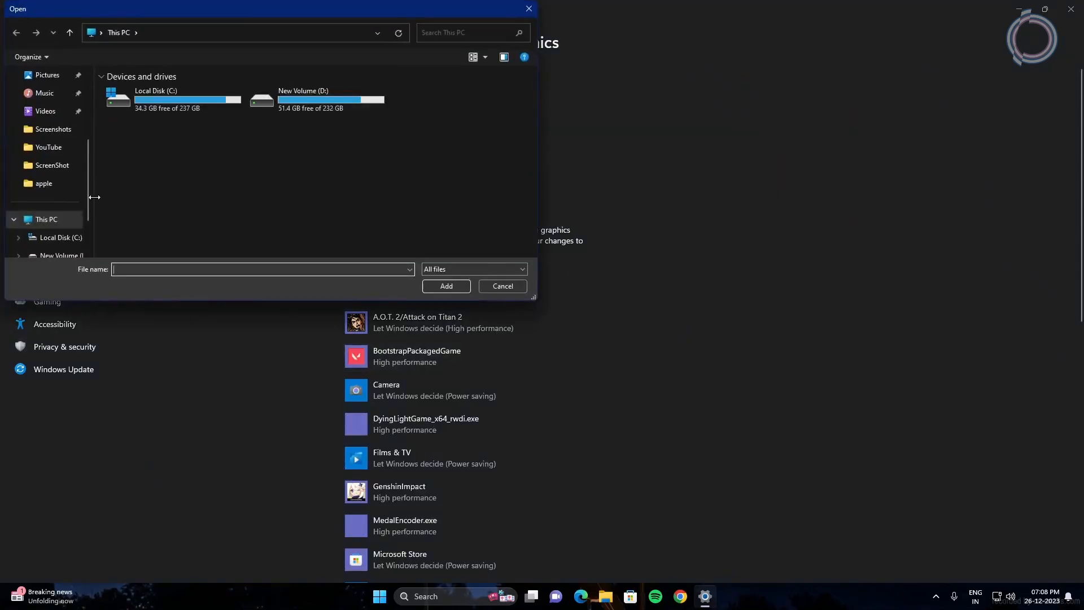
- Navigate to D:\Steam\steamapps\common\The Finals and add the Discovery executable to the list
{"action": "double_click", "coordinate": [302, 99]}
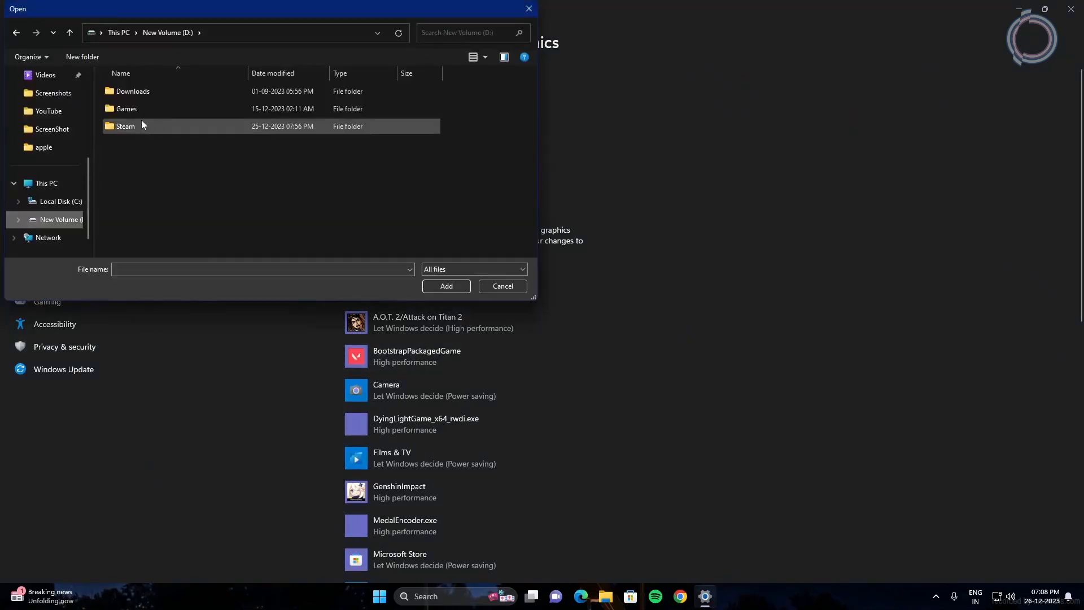
{"action": "double_click", "coordinate": [125, 125]}
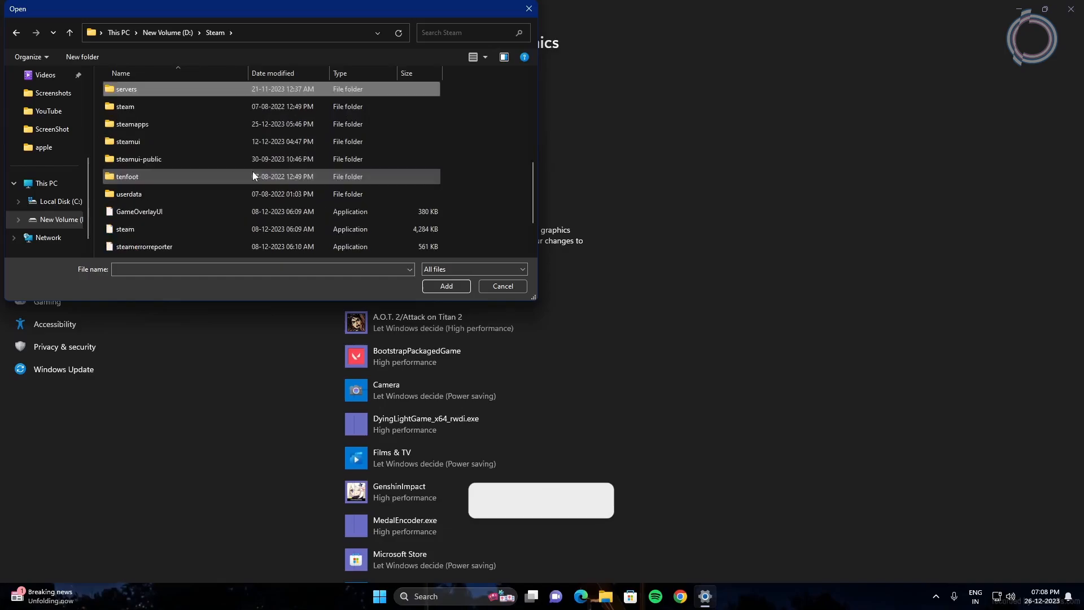
{"action": "double_click", "coordinate": [132, 124]}
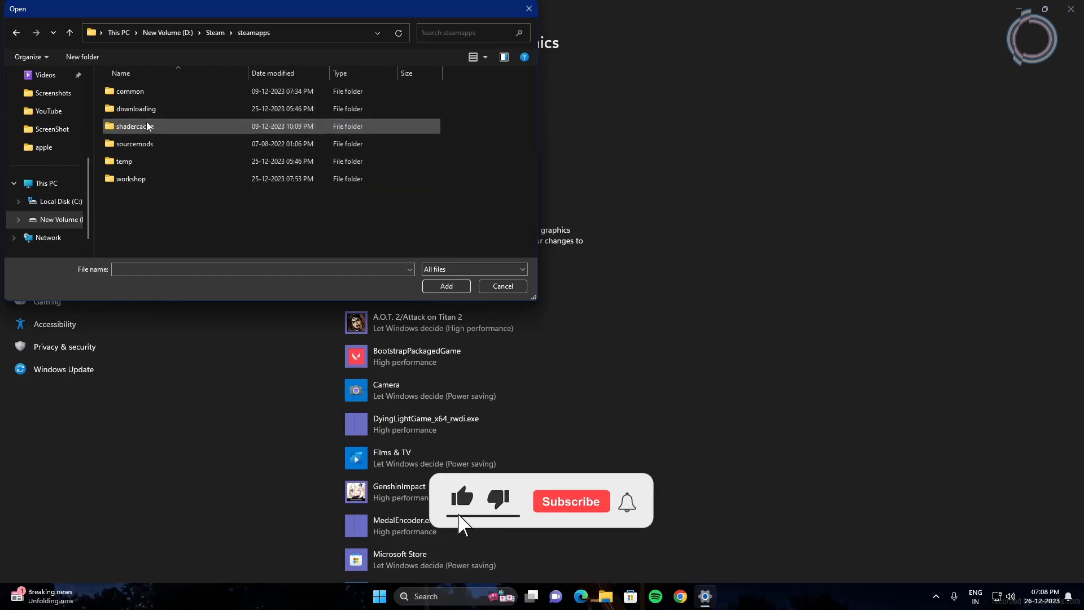
{"action": "double_click", "coordinate": [129, 90]}
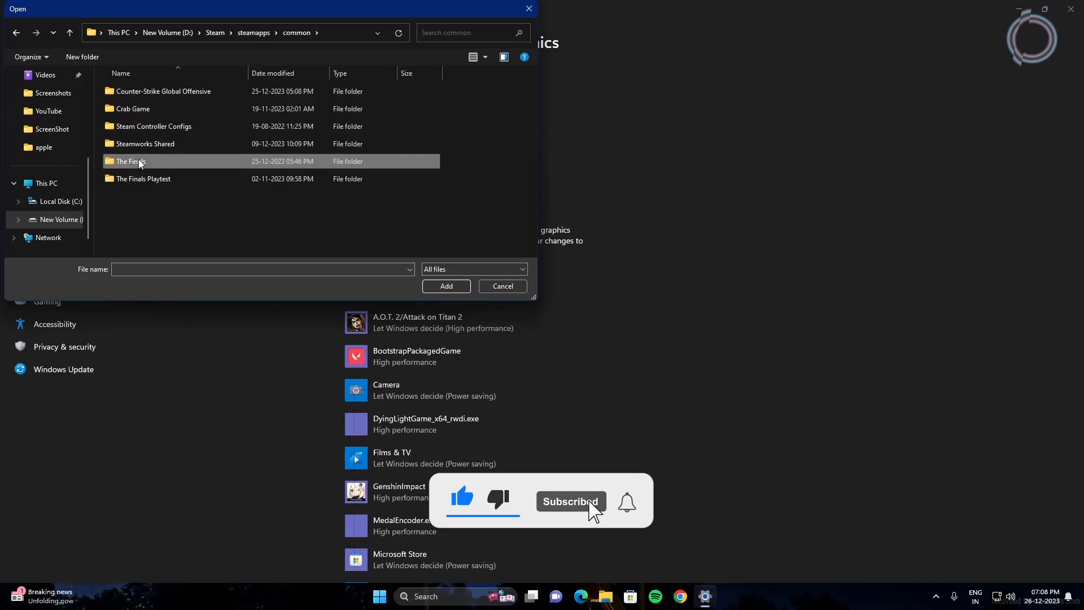
{"action": "double_click", "coordinate": [129, 162]}
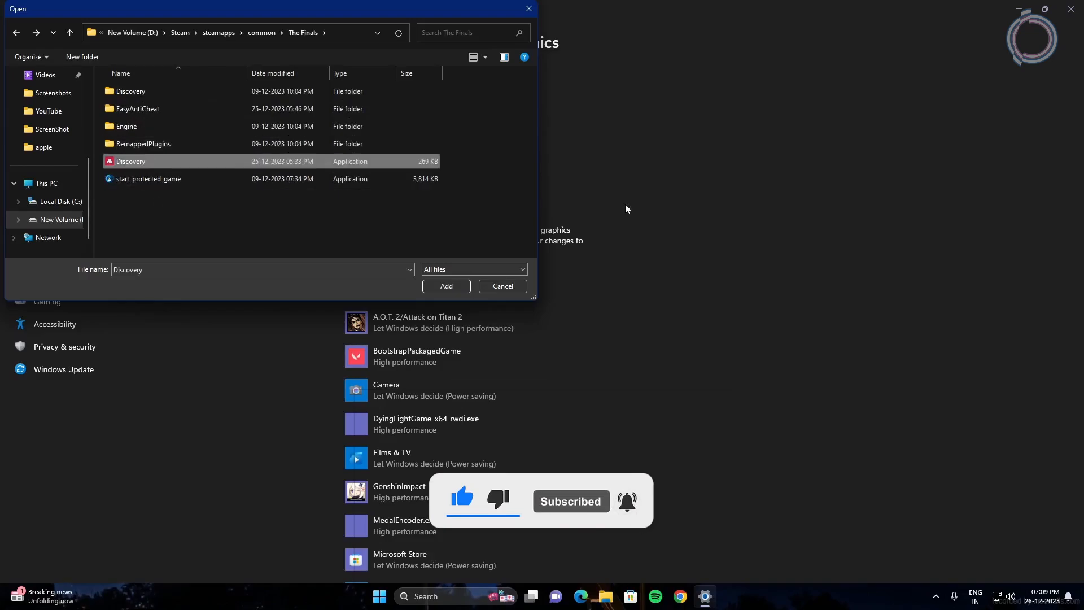
{"action": "left_click", "coordinate": [501, 286]}
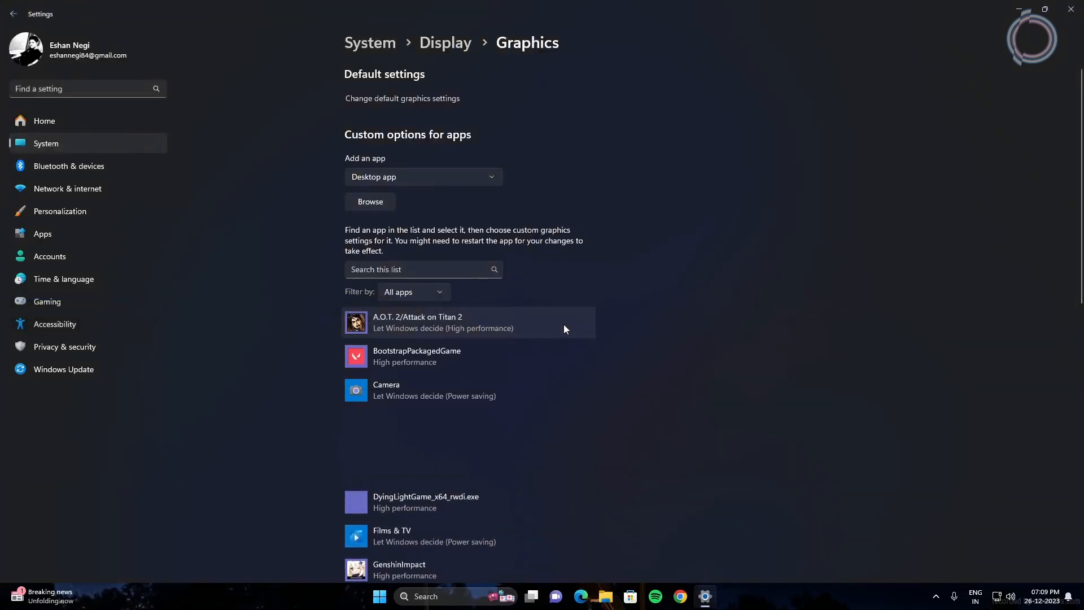
{"action": "left_click", "coordinate": [510, 471]}
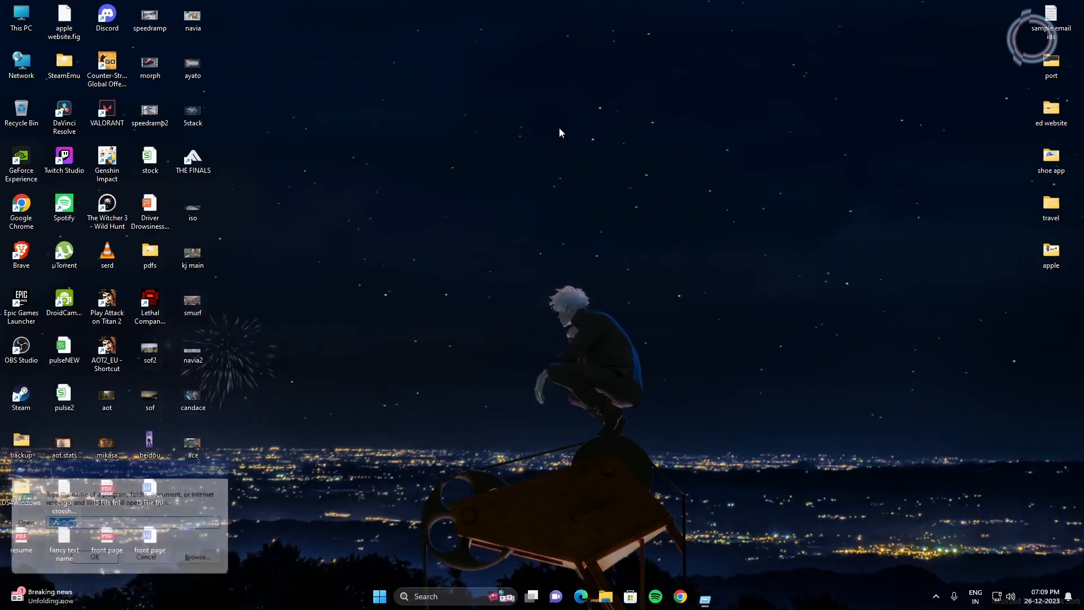
- Delete everything in the %temp% folder, skipping the file still in use
{"action": "left_click", "coordinate": [95, 557]}
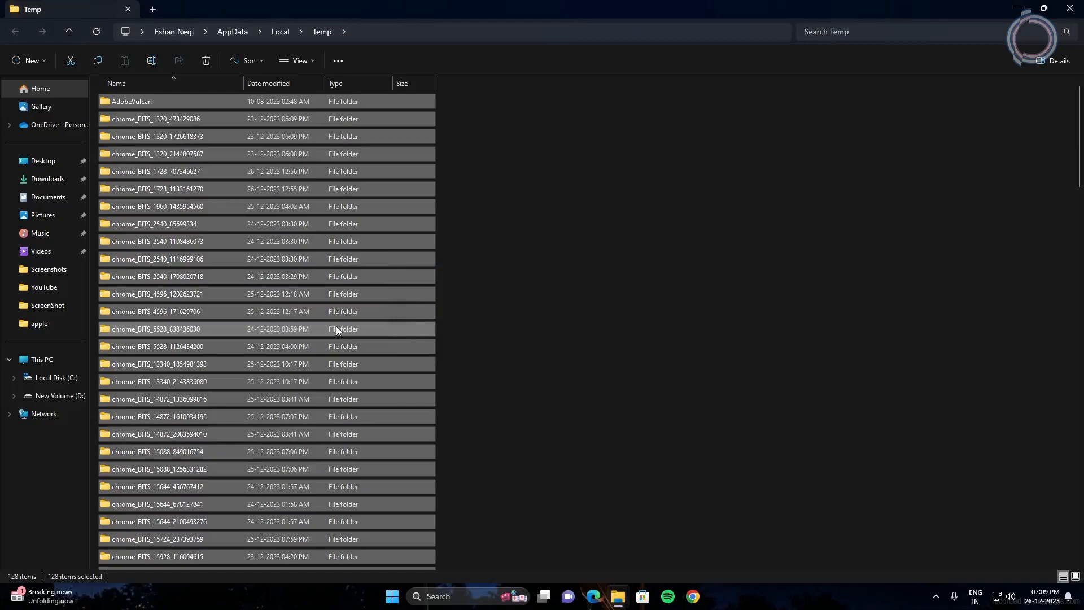
{"action": "left_click", "coordinate": [205, 60]}
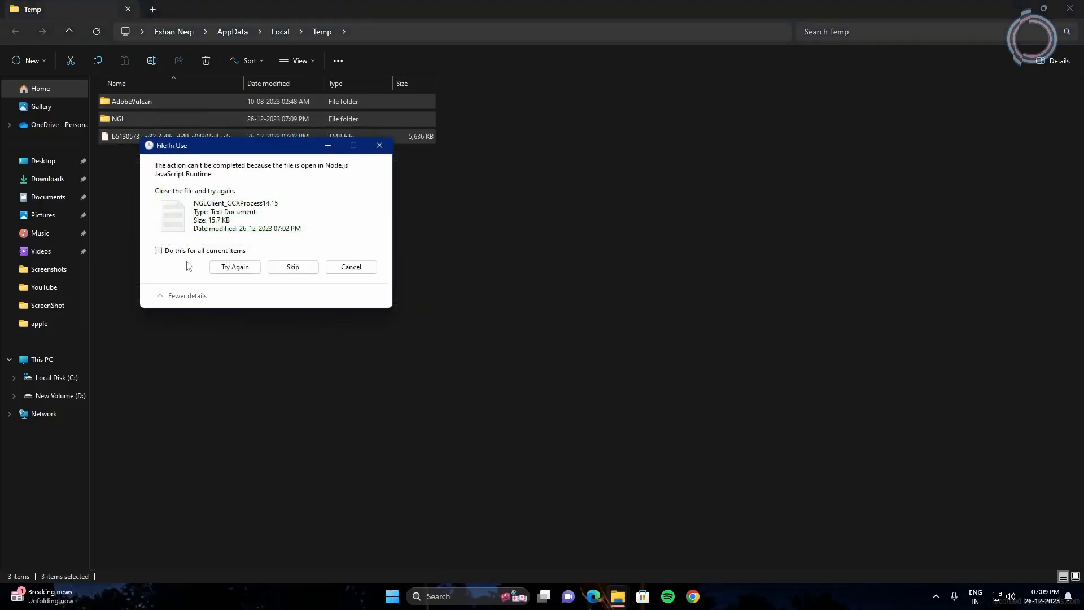
{"action": "left_click", "coordinate": [159, 250]}
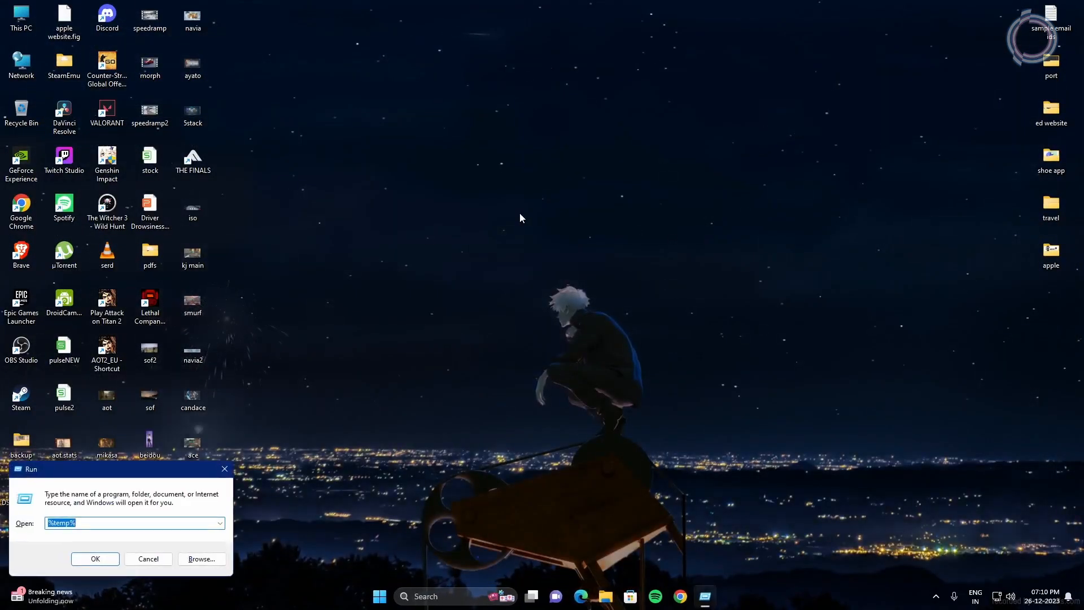
- Delete all files in the Windows Prefetch folder
{"action": "left_click", "coordinate": [95, 560]}
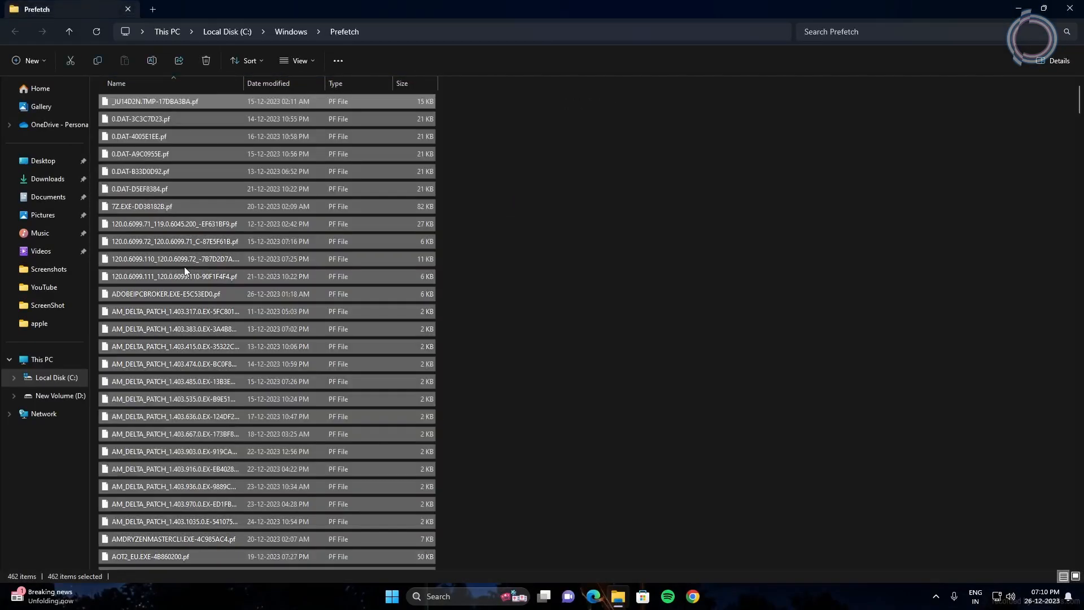
{"action": "left_click", "coordinate": [392, 595]}
{"action": "type", "text": "defrag"}
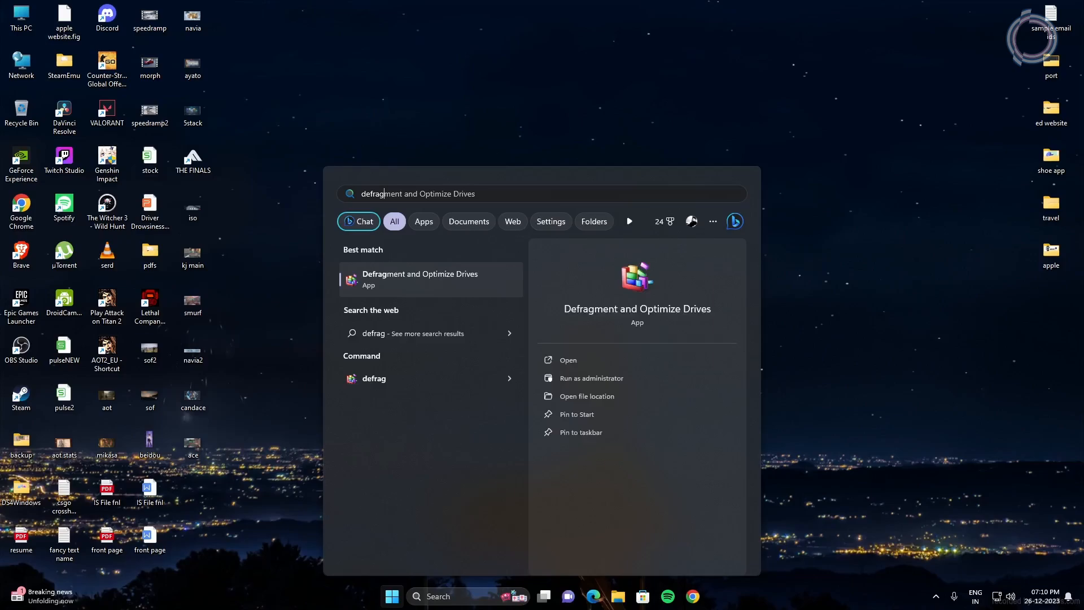
- Launch Optimize Drives and retrim New Volume (D:)
{"action": "left_click", "coordinate": [568, 360]}
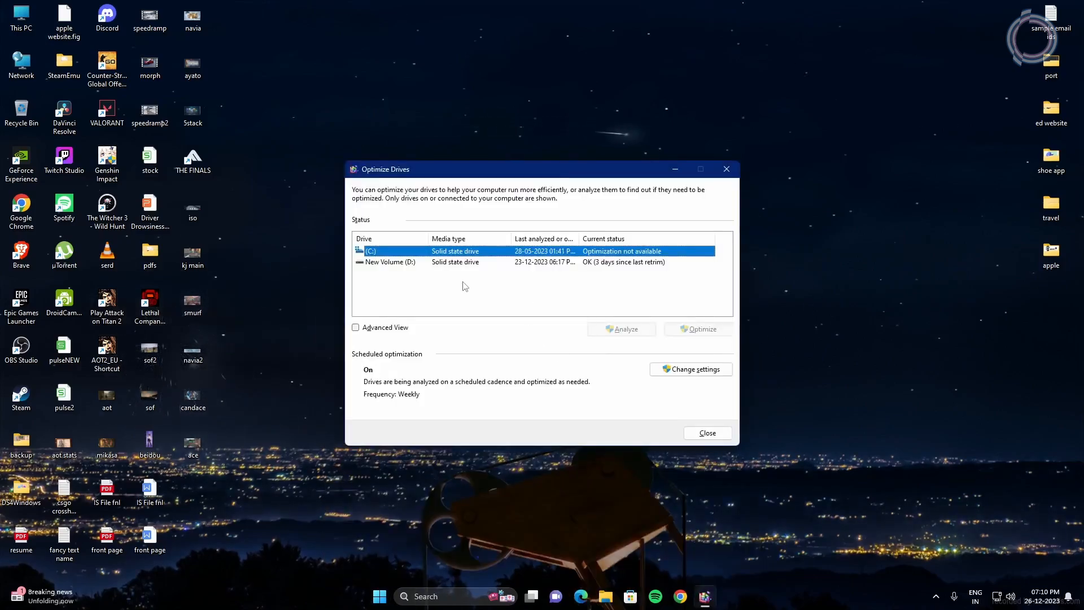
{"action": "mouse_move", "coordinate": [382, 269]}
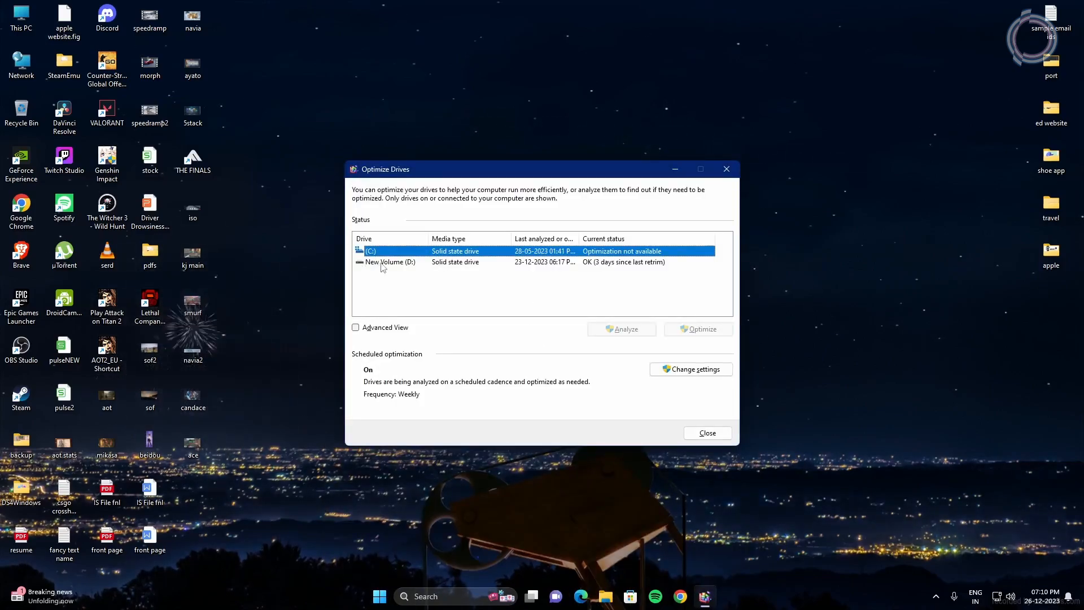
{"action": "left_click", "coordinate": [389, 261]}
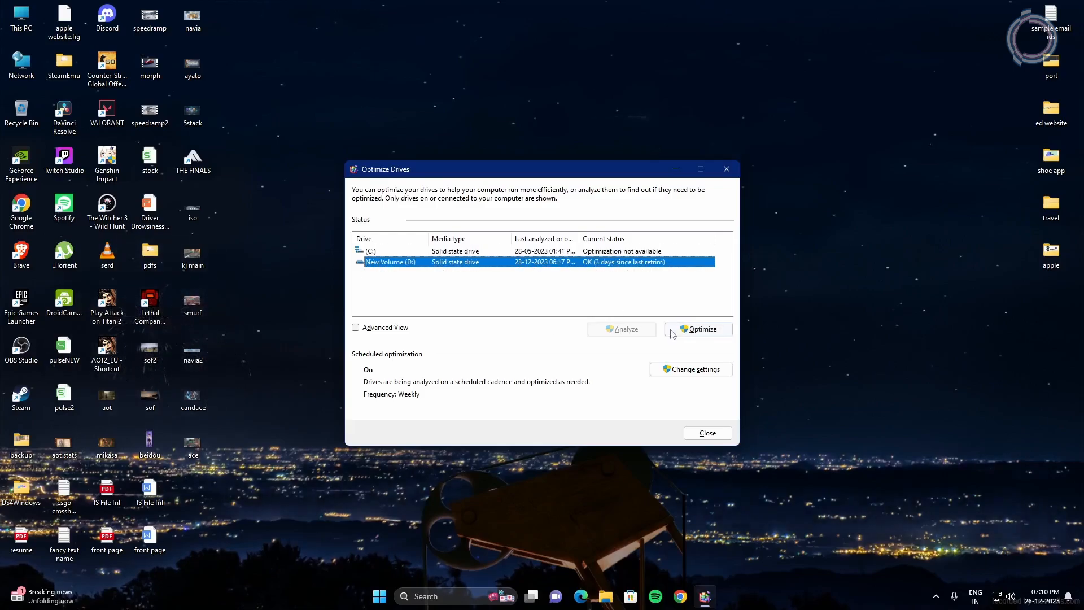
{"action": "left_click", "coordinate": [698, 328]}
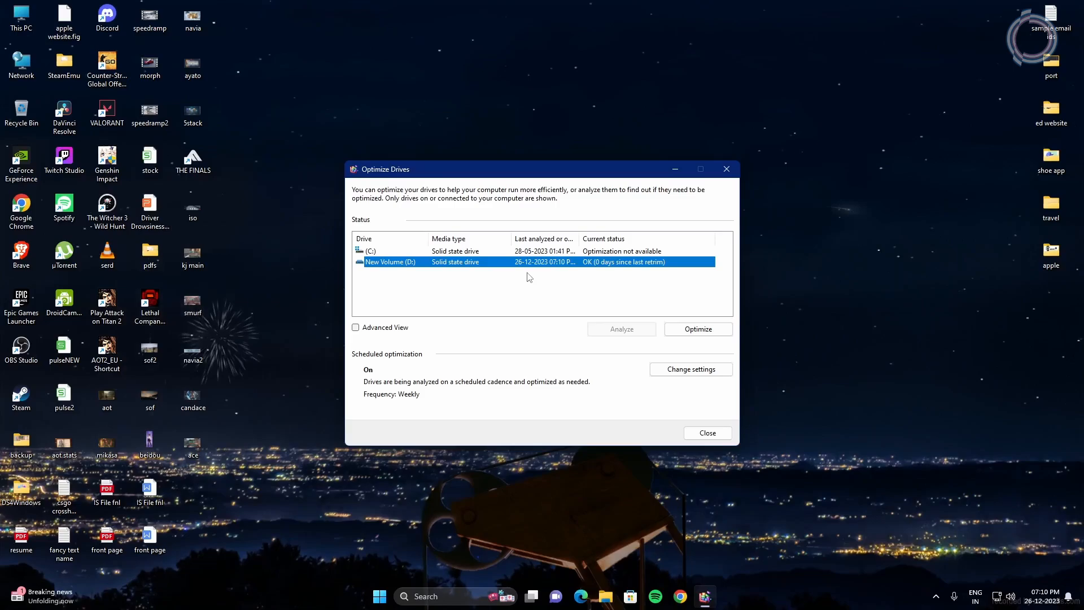
{"action": "mouse_move", "coordinate": [476, 320]}
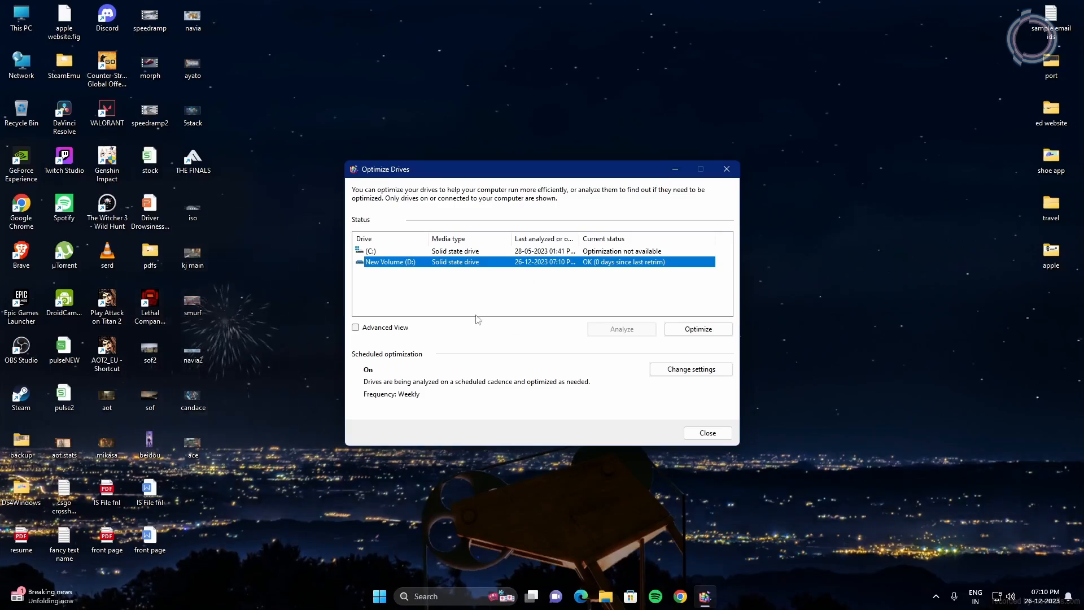
{"action": "mouse_move", "coordinate": [430, 322]}
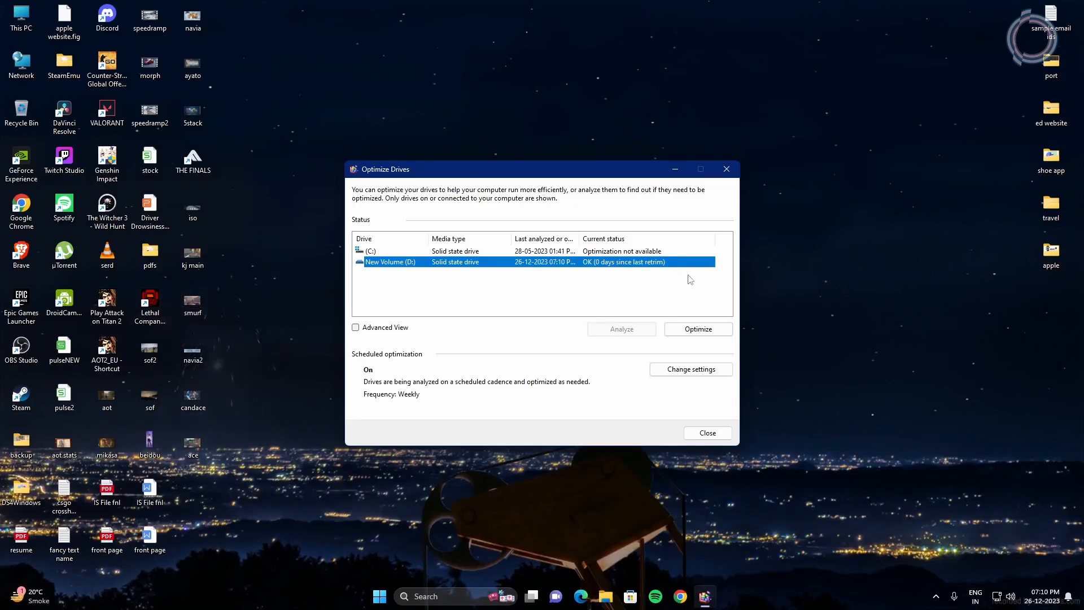
{"action": "mouse_move", "coordinate": [455, 341]}
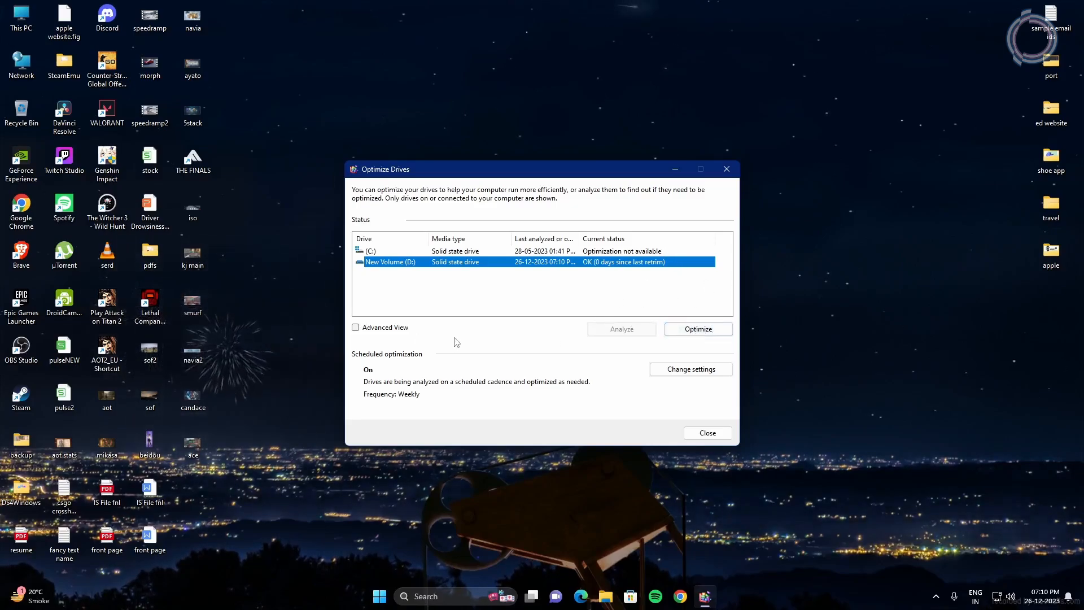
- Review the scheduled optimization frequency in Change settings, keeping the weekly schedule
{"action": "left_click", "coordinate": [689, 368]}
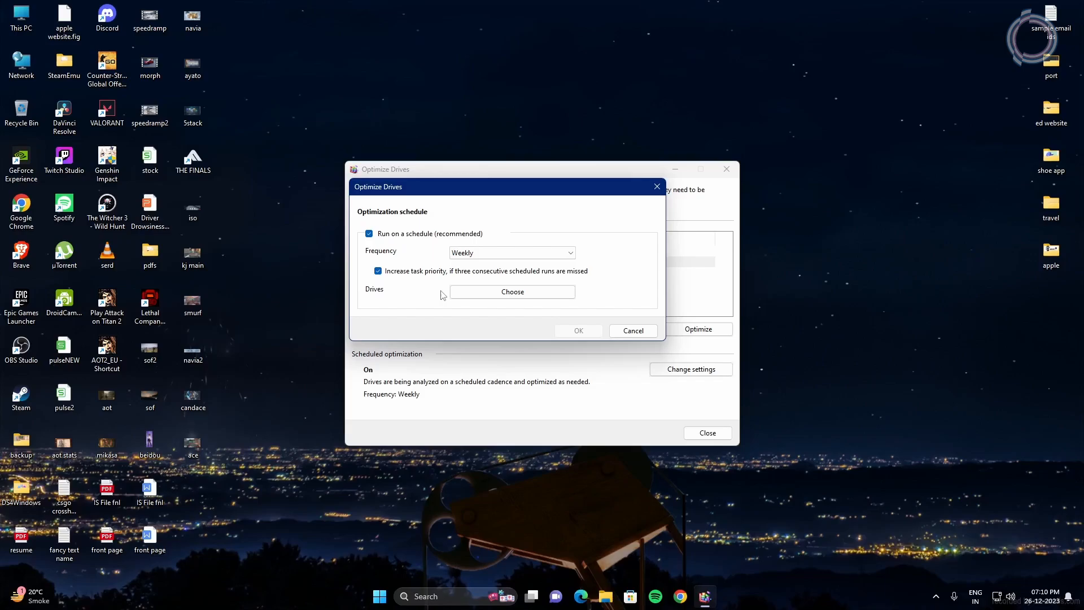
{"action": "left_click", "coordinate": [511, 252]}
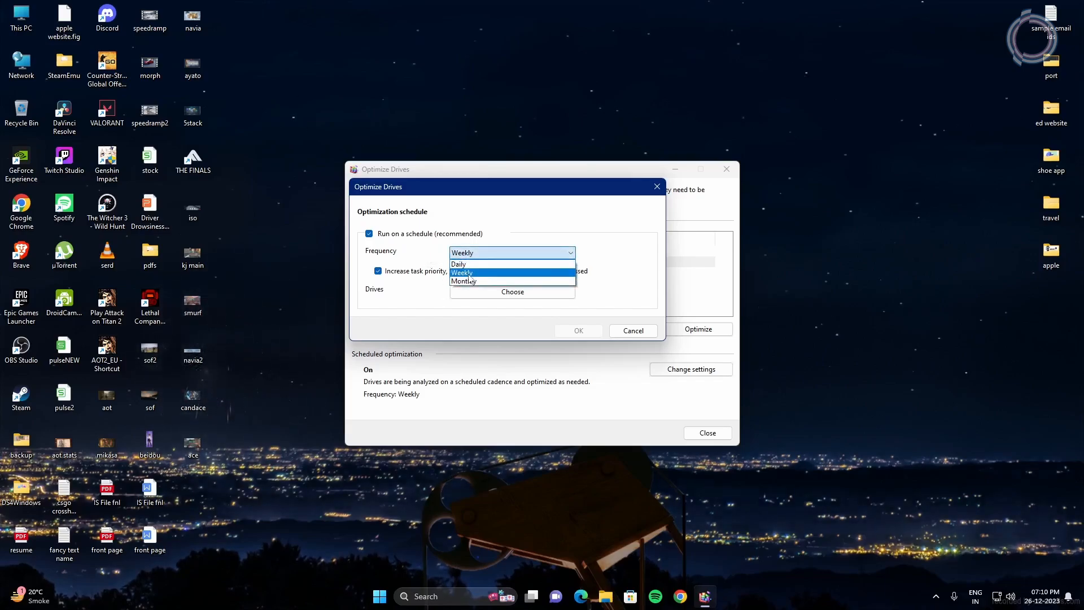
{"action": "left_click", "coordinate": [462, 272]}
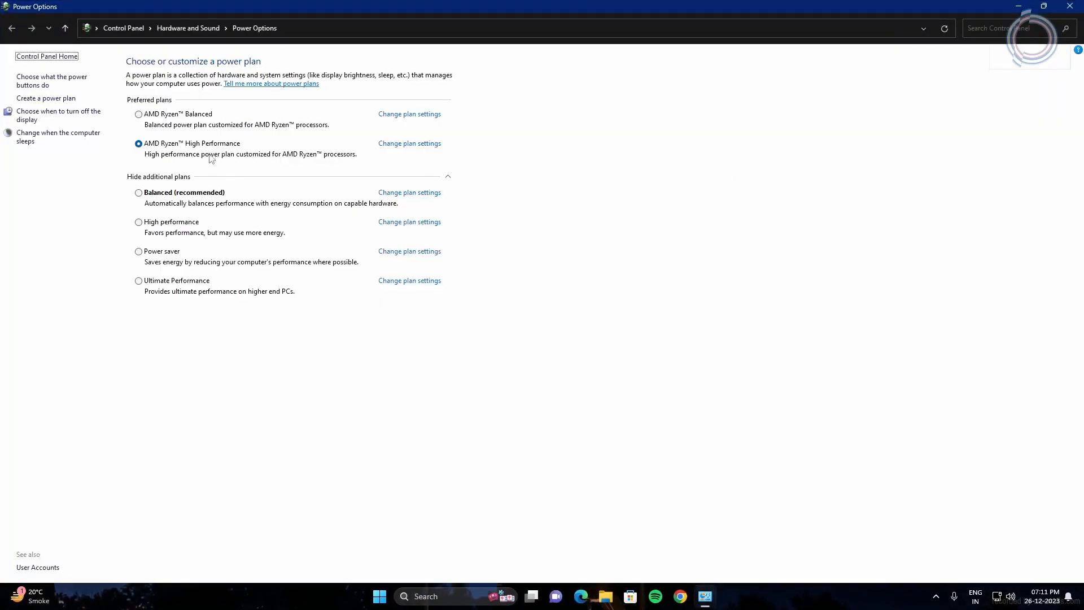
- Try the AMD Ryzen Balanced and High performance plans, then settle back on AMD Ryzen High Performance
{"action": "left_click", "coordinate": [138, 114]}
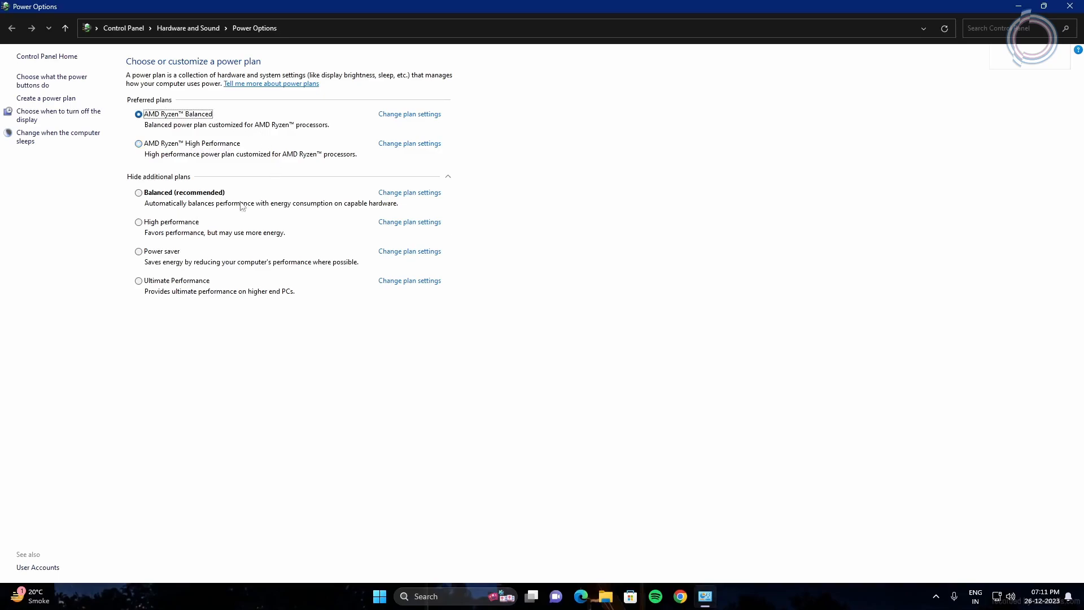
{"action": "left_click", "coordinate": [137, 221]}
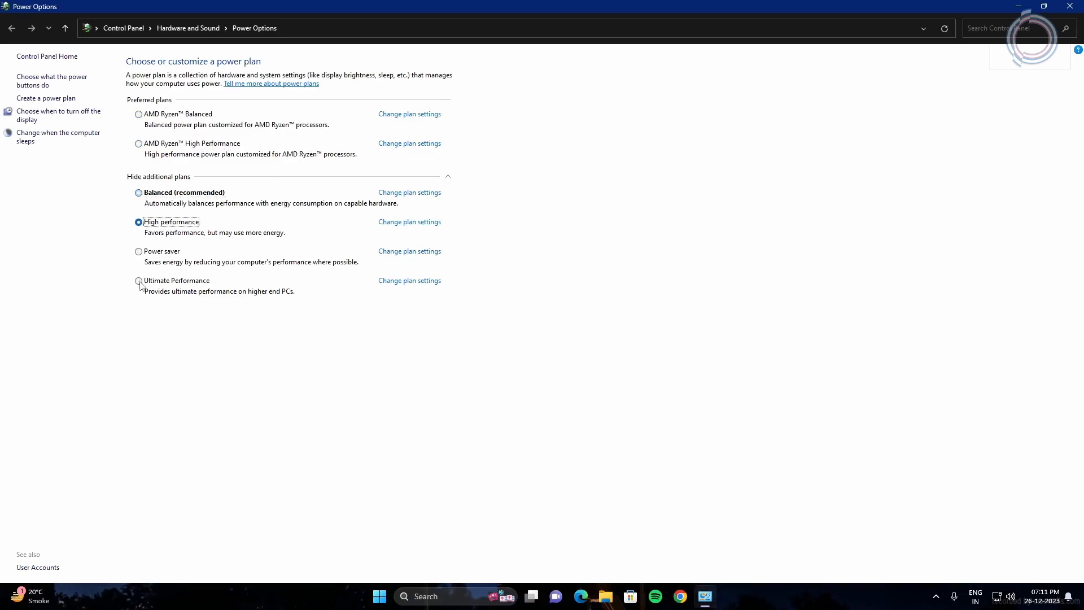
{"action": "left_click", "coordinate": [137, 143]}
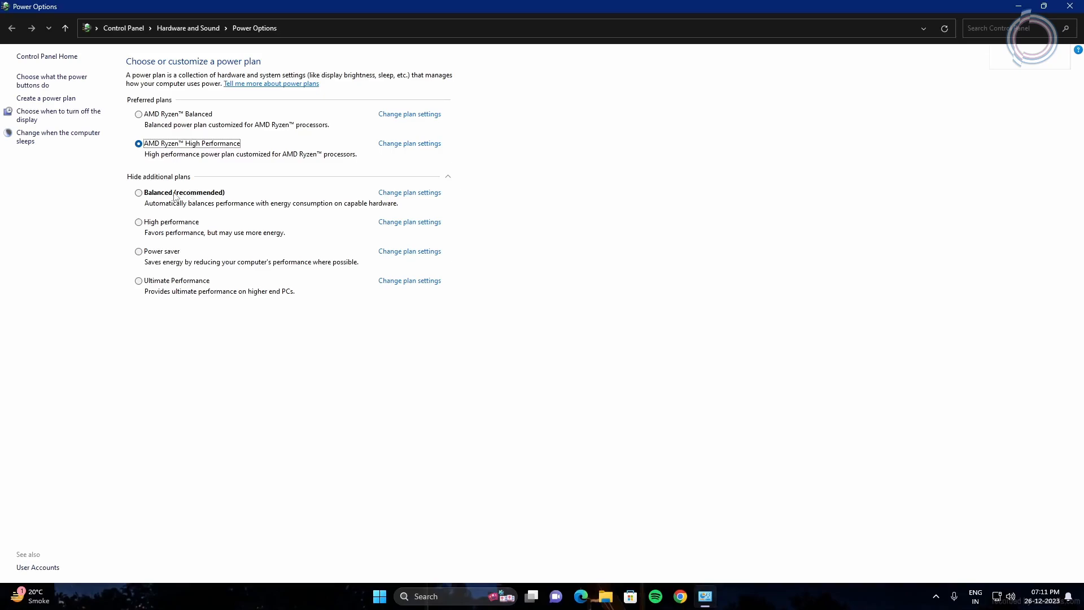
{"action": "mouse_move", "coordinate": [187, 197]}
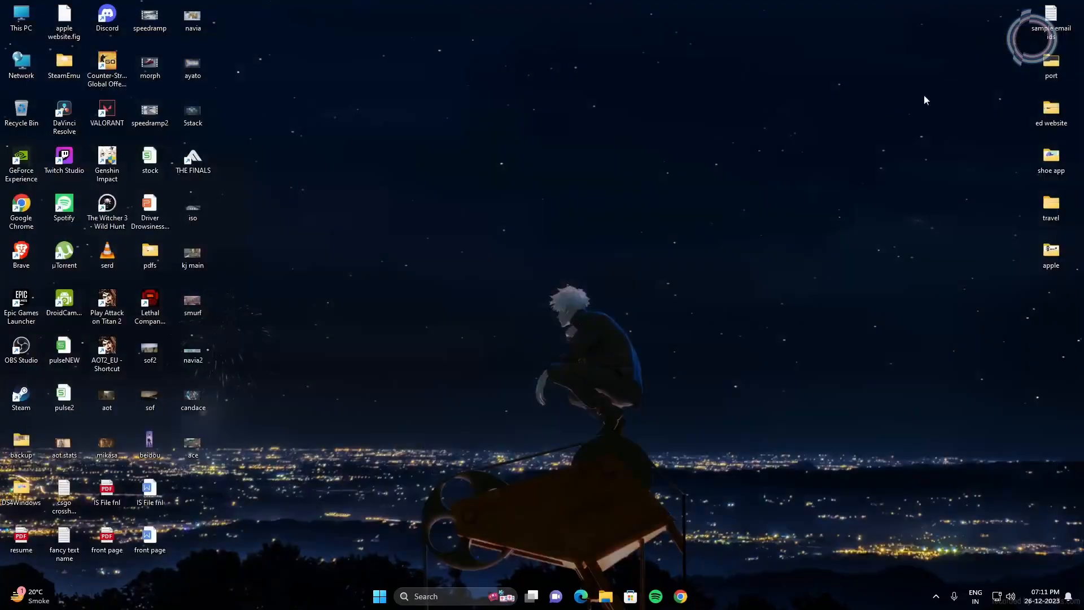
{"action": "mouse_move", "coordinate": [484, 209]}
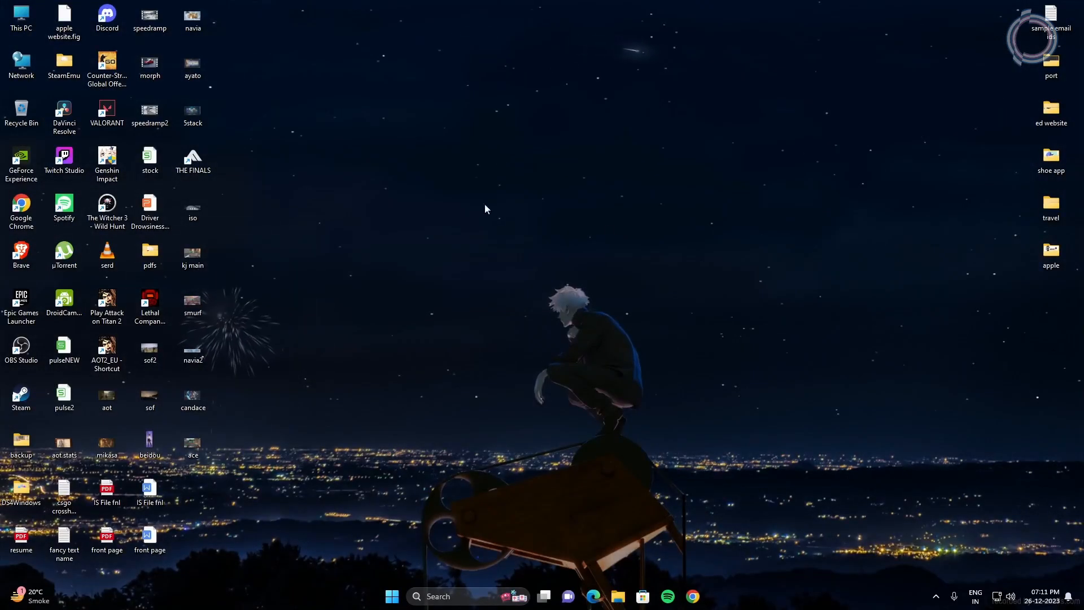
- From This PC's Properties, reach Advanced system settings and the Performance Options dialog
{"action": "right_click", "coordinate": [20, 66]}
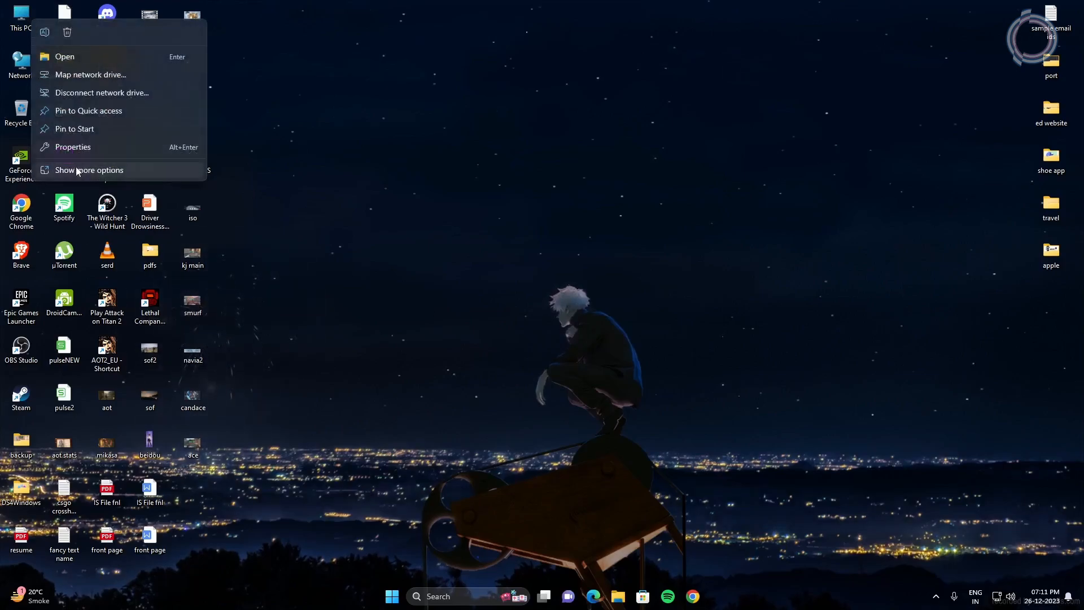
{"action": "left_click", "coordinate": [73, 147]}
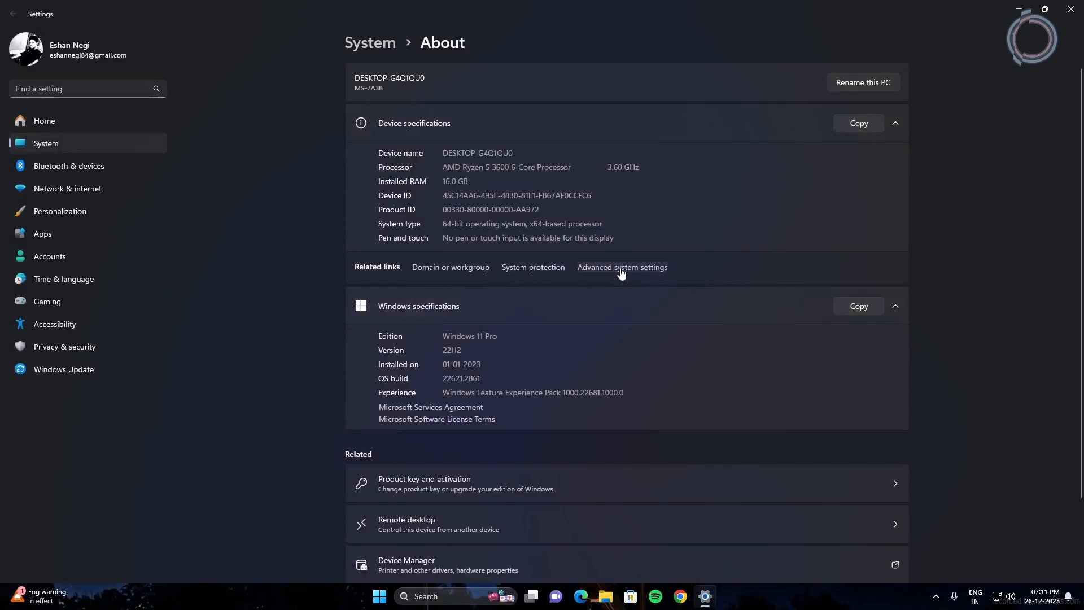
{"action": "left_click", "coordinate": [621, 267]}
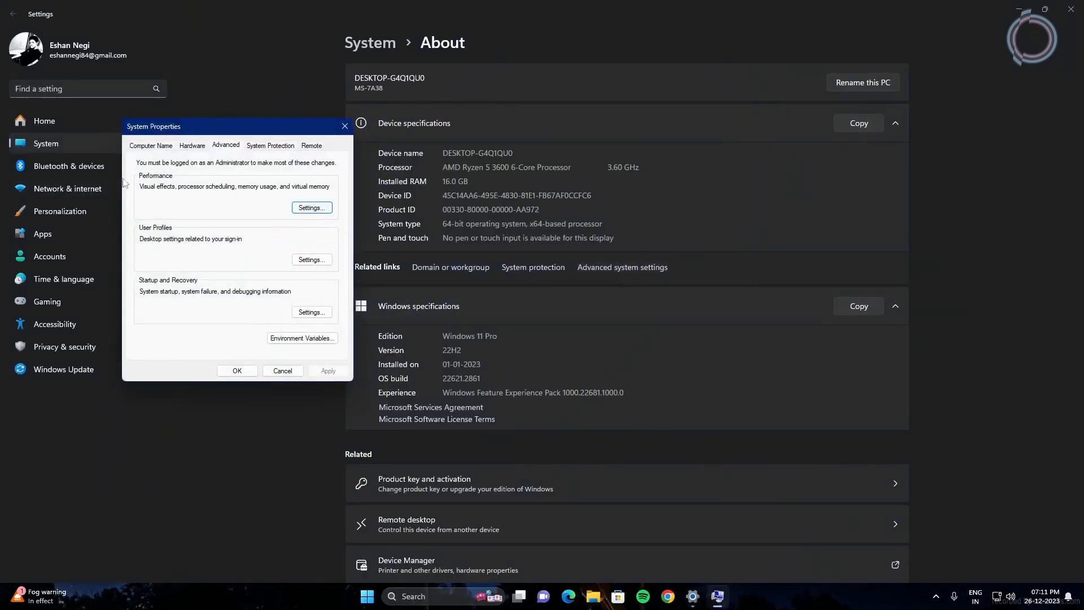
{"action": "left_click", "coordinate": [312, 211]}
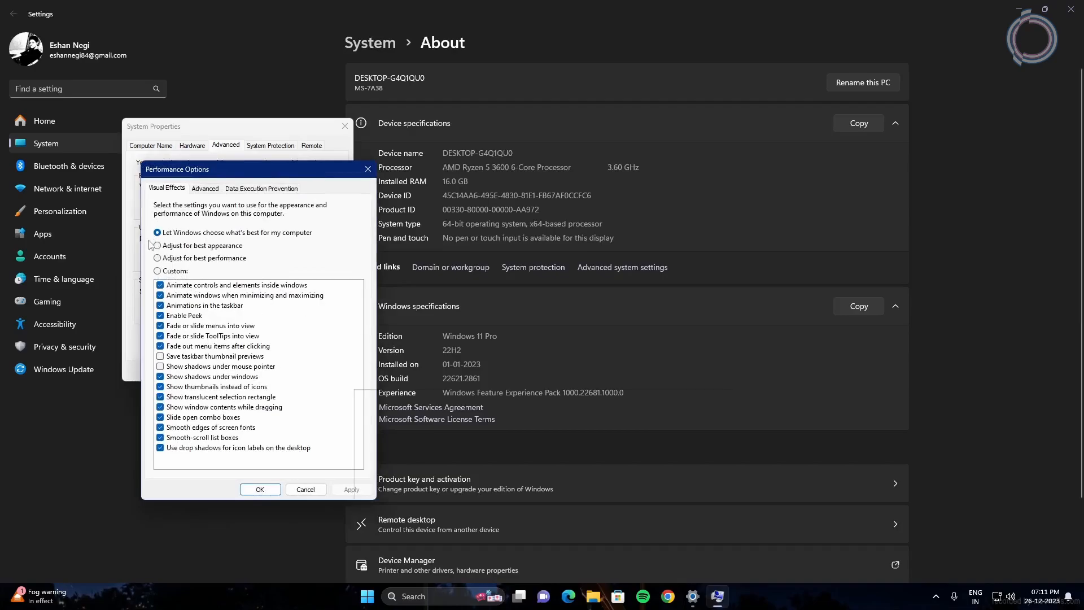
- Choose Adjust for best performance and bring up the Virtual Memory change dialog
{"action": "left_click", "coordinate": [157, 257]}
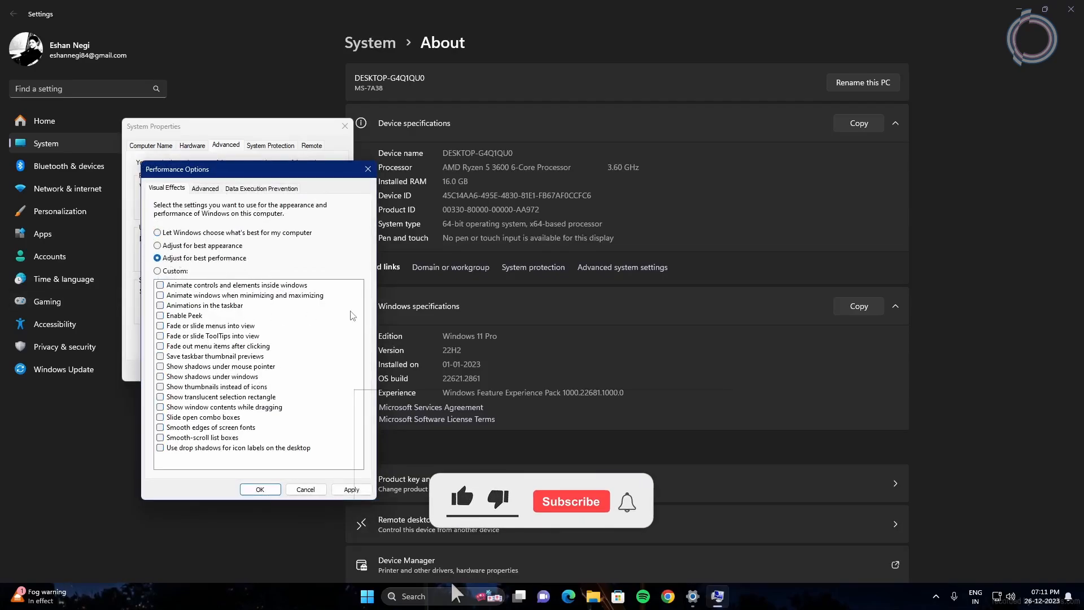
{"action": "left_click", "coordinate": [204, 189]}
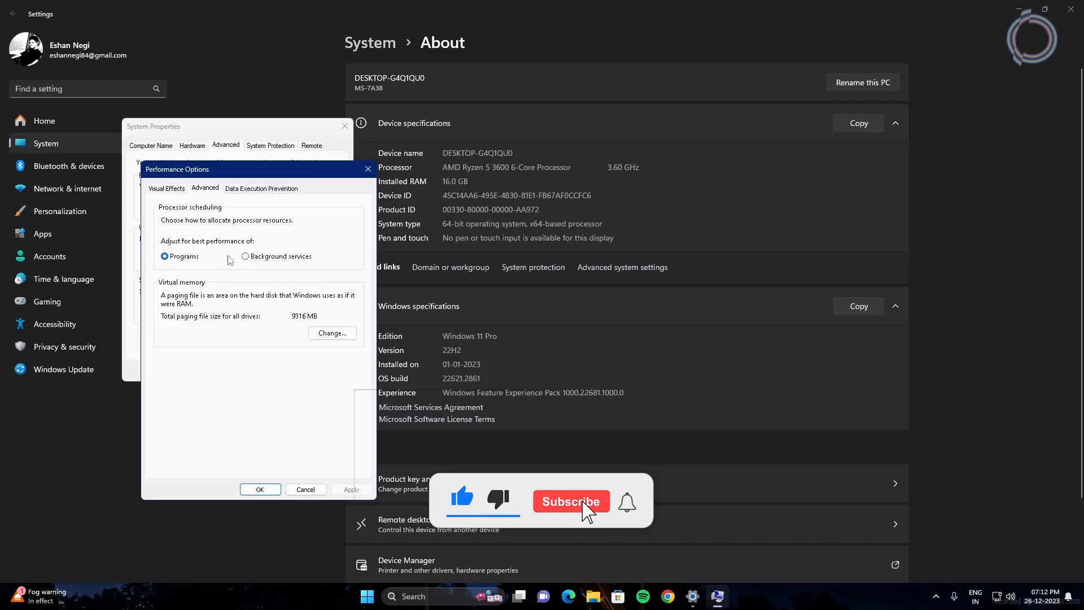
{"action": "left_click", "coordinate": [570, 501]}
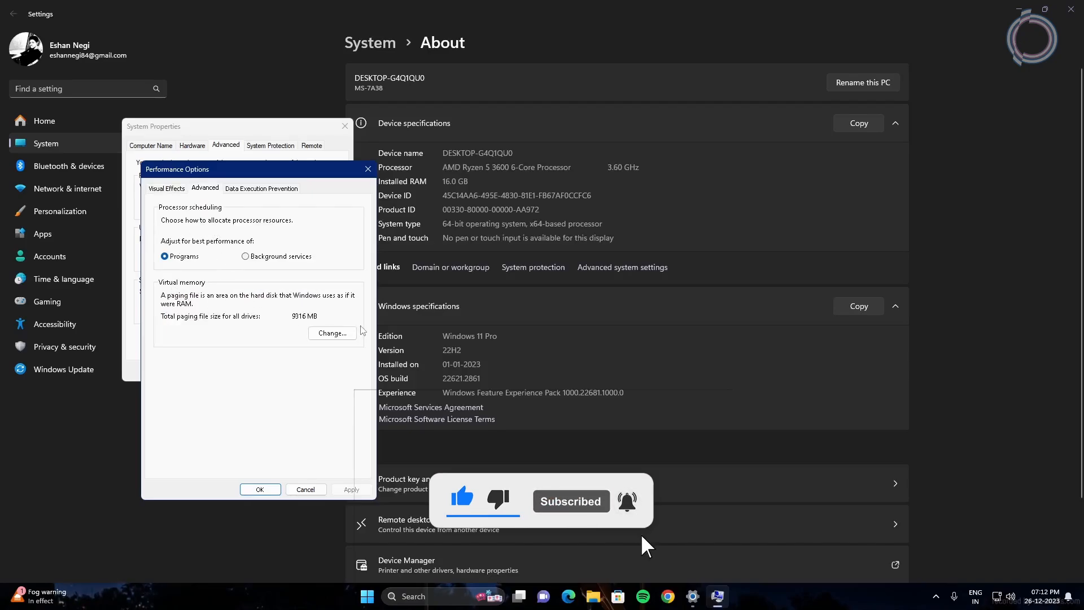
{"action": "left_click", "coordinate": [332, 333]}
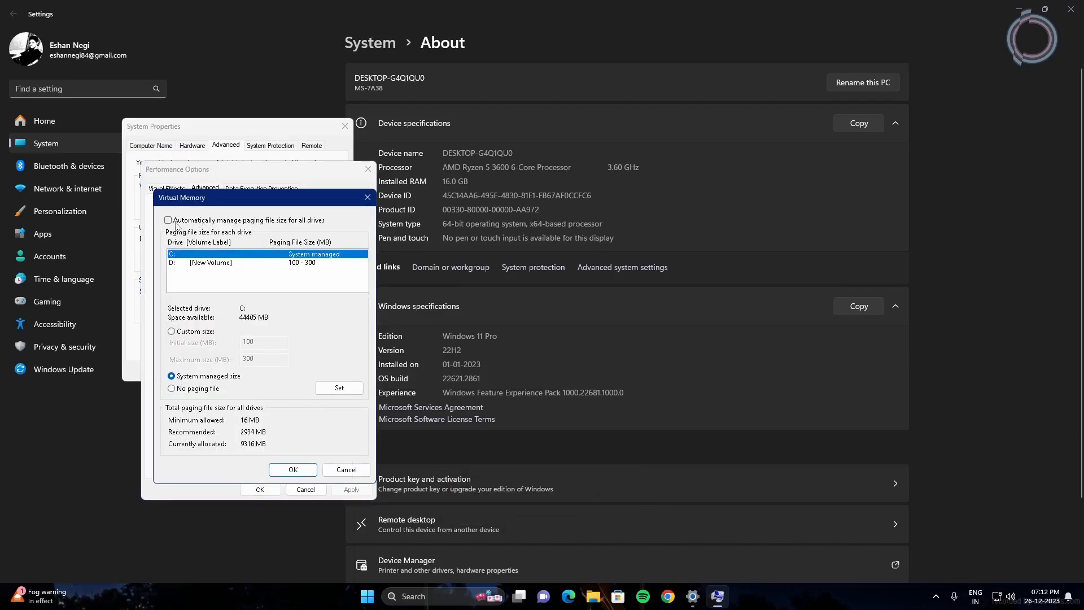
- Untick automatic paging management, enter a 4096 MB custom size for drive D:, then cancel out
{"action": "left_click", "coordinate": [168, 221]}
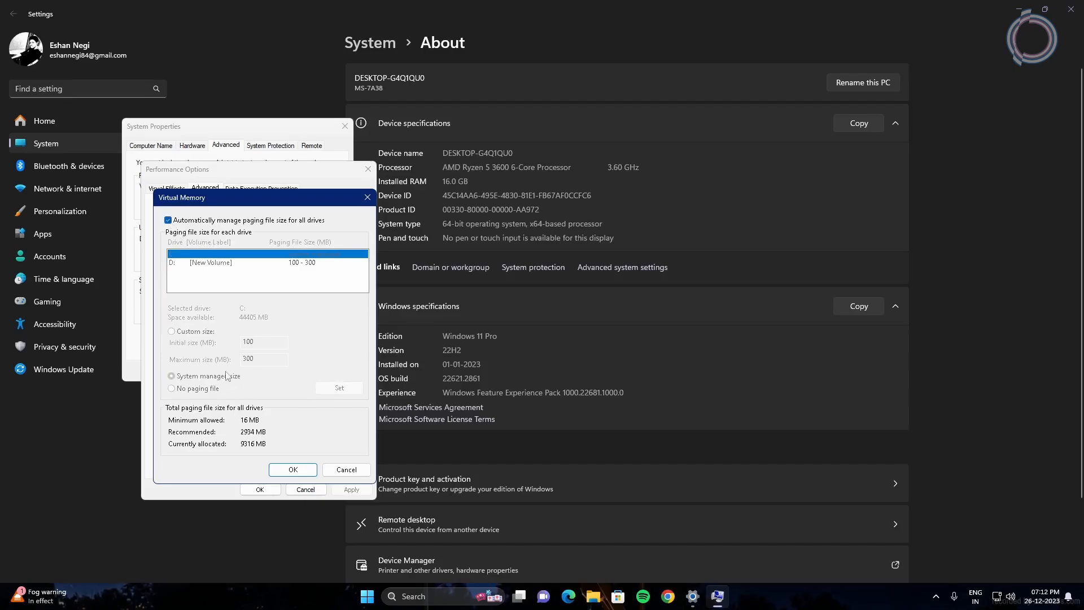
{"action": "left_click", "coordinate": [169, 221]}
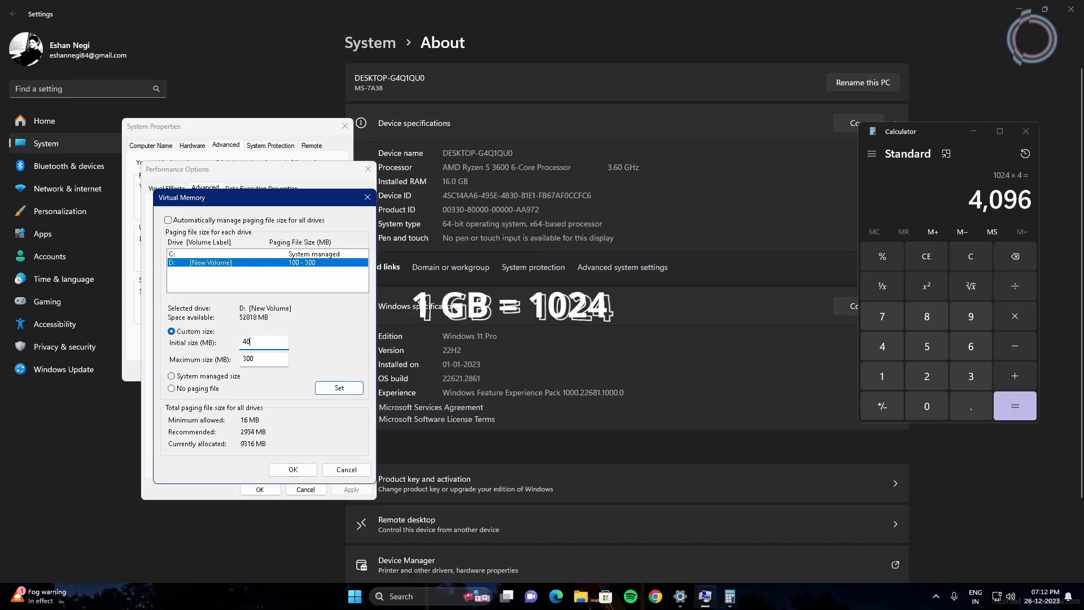
{"action": "type", "text": "4096"}
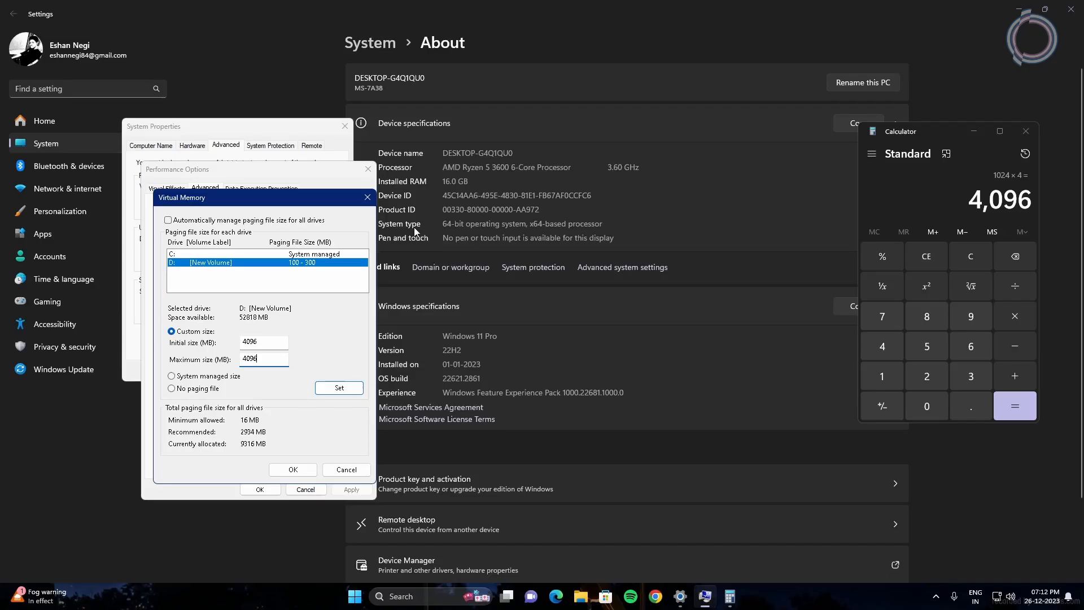
{"action": "mouse_move", "coordinate": [1030, 118]}
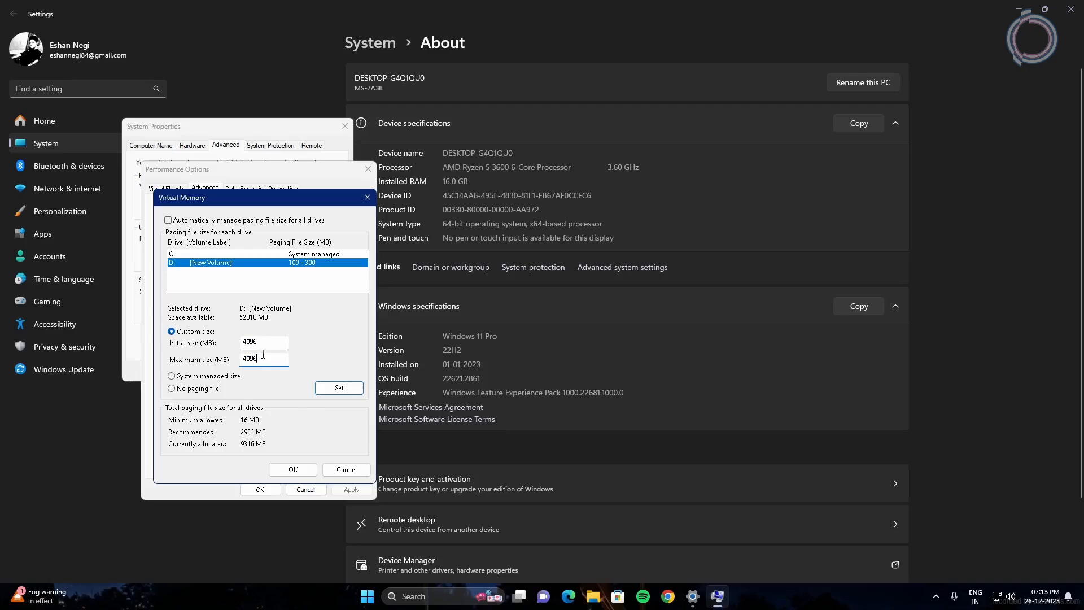
{"action": "mouse_move", "coordinate": [270, 375]}
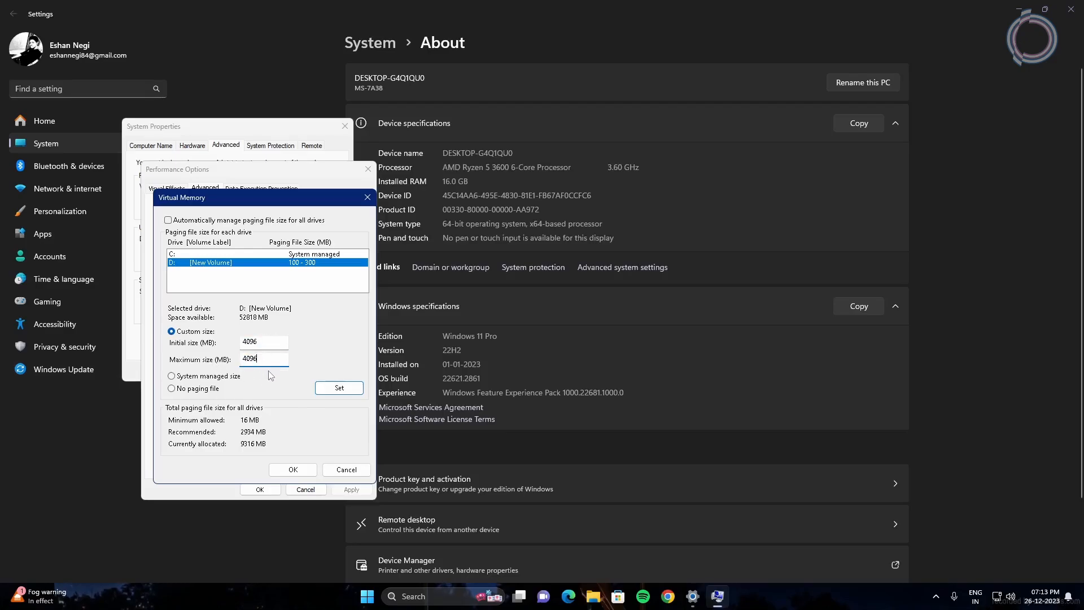
{"action": "left_click", "coordinate": [263, 342]}
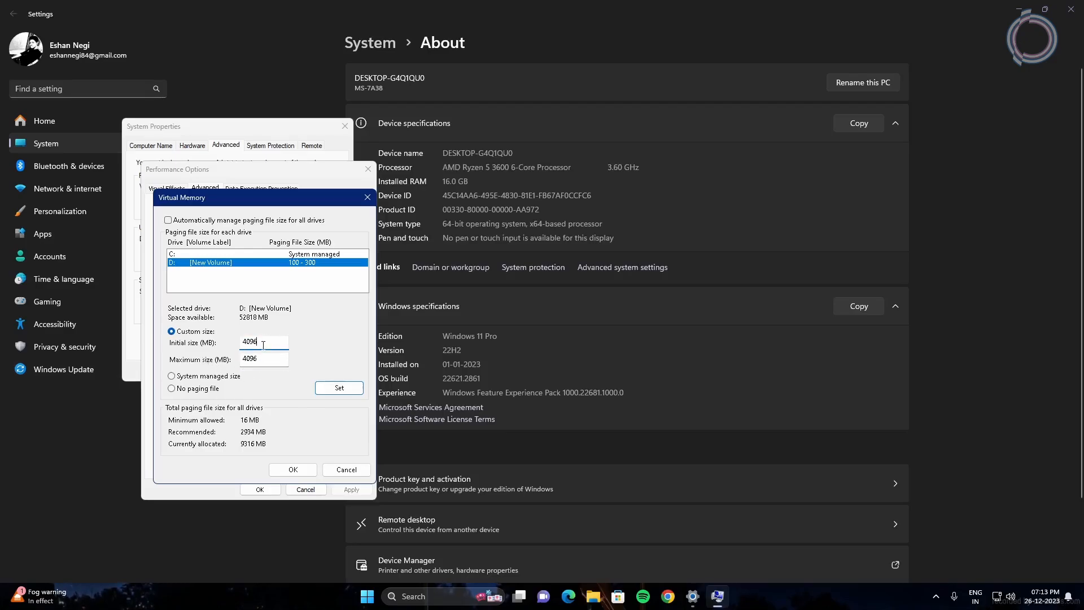
{"action": "triple_click", "coordinate": [263, 341]}
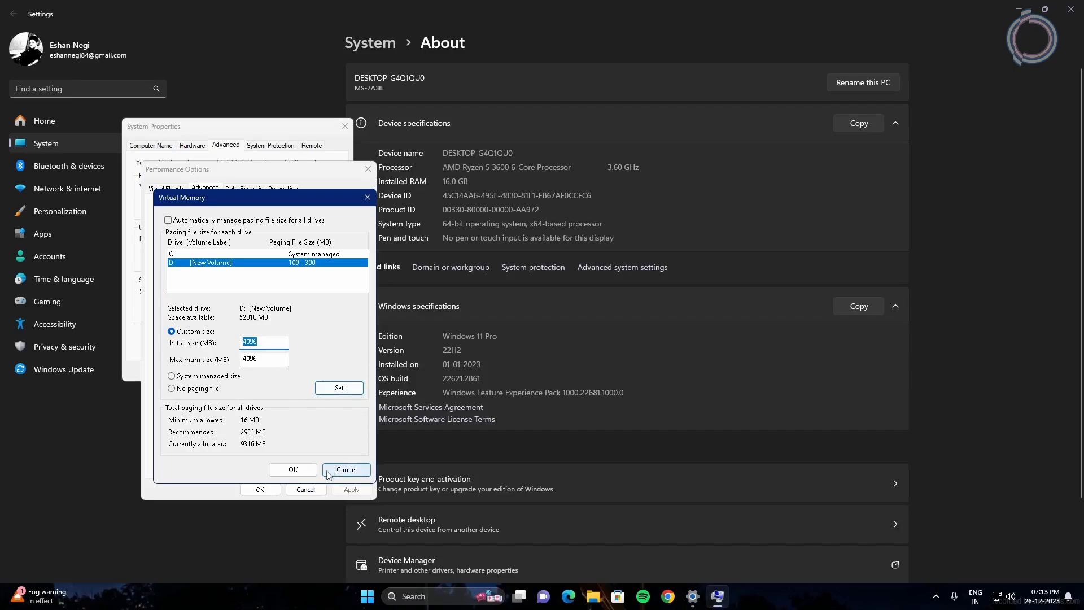
{"action": "left_click", "coordinate": [345, 470]}
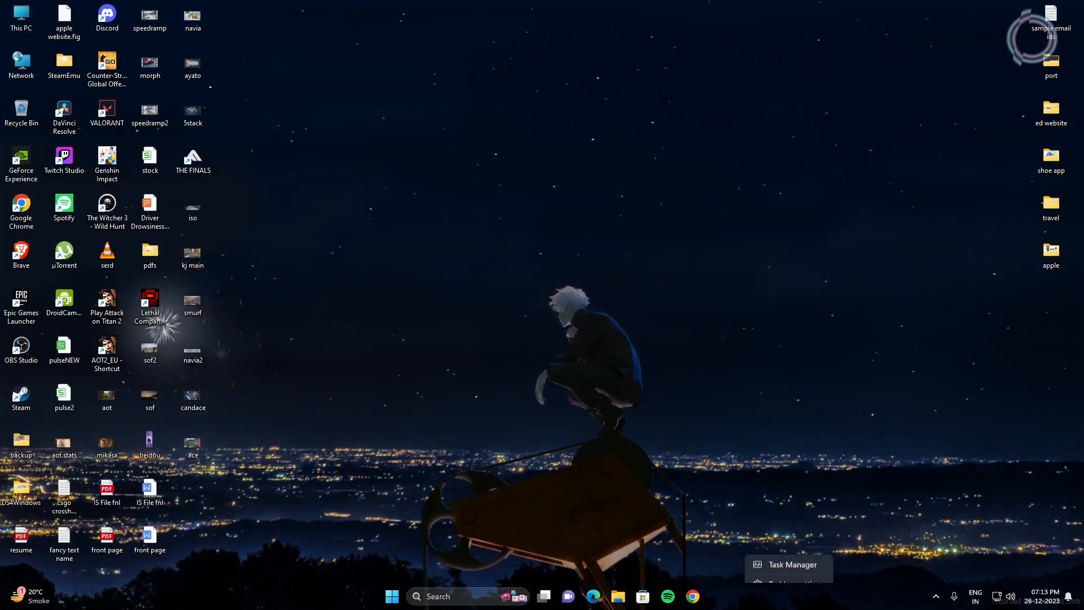
{"action": "left_click", "coordinate": [787, 565]}
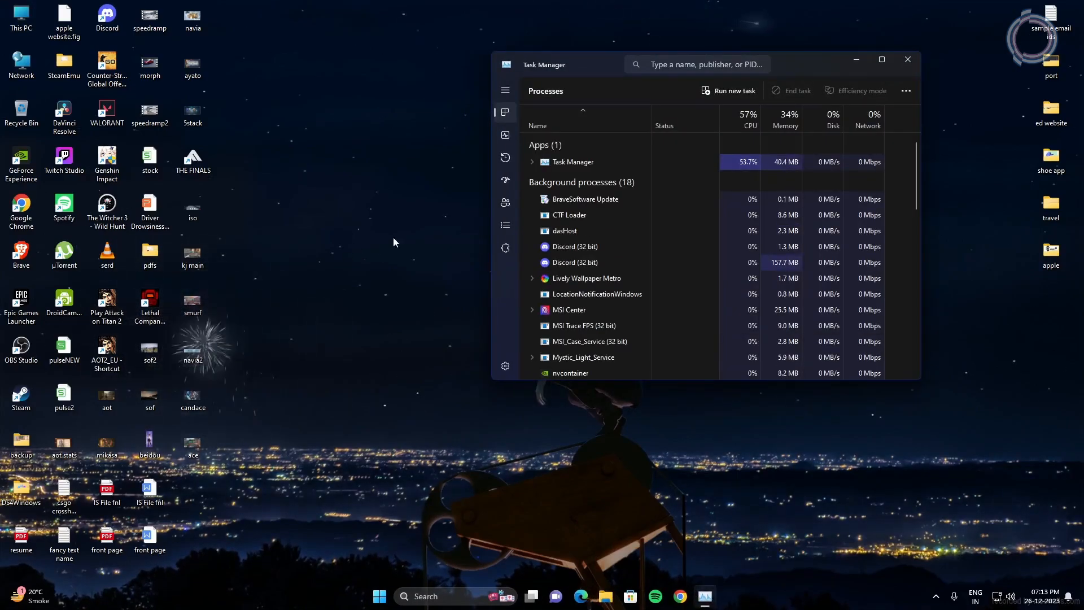
{"action": "left_click", "coordinate": [506, 201]}
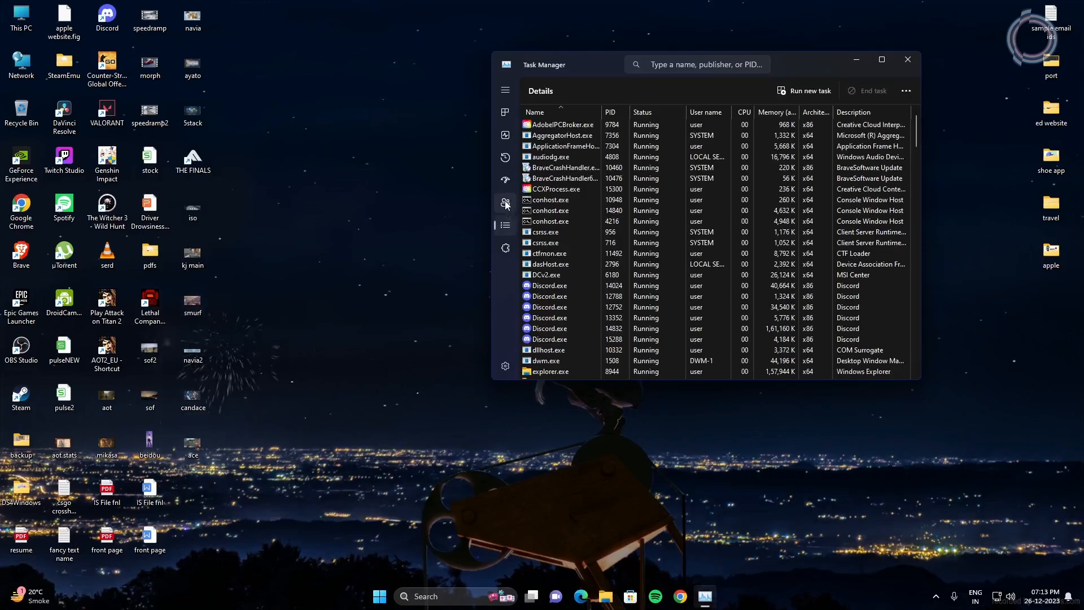
{"action": "left_click", "coordinate": [506, 213]}
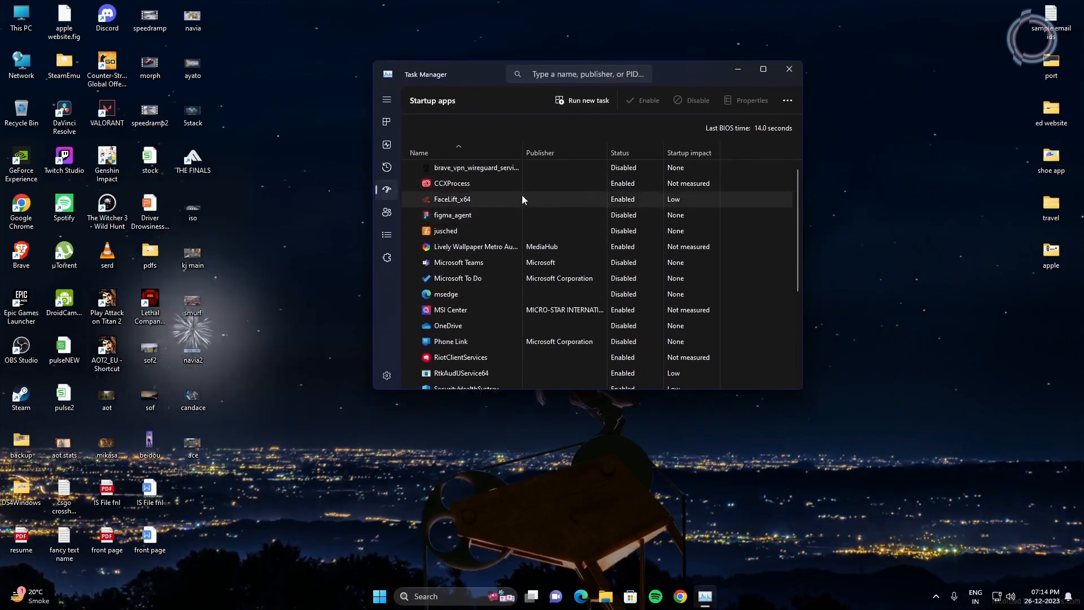
{"action": "mouse_move", "coordinate": [462, 230]}
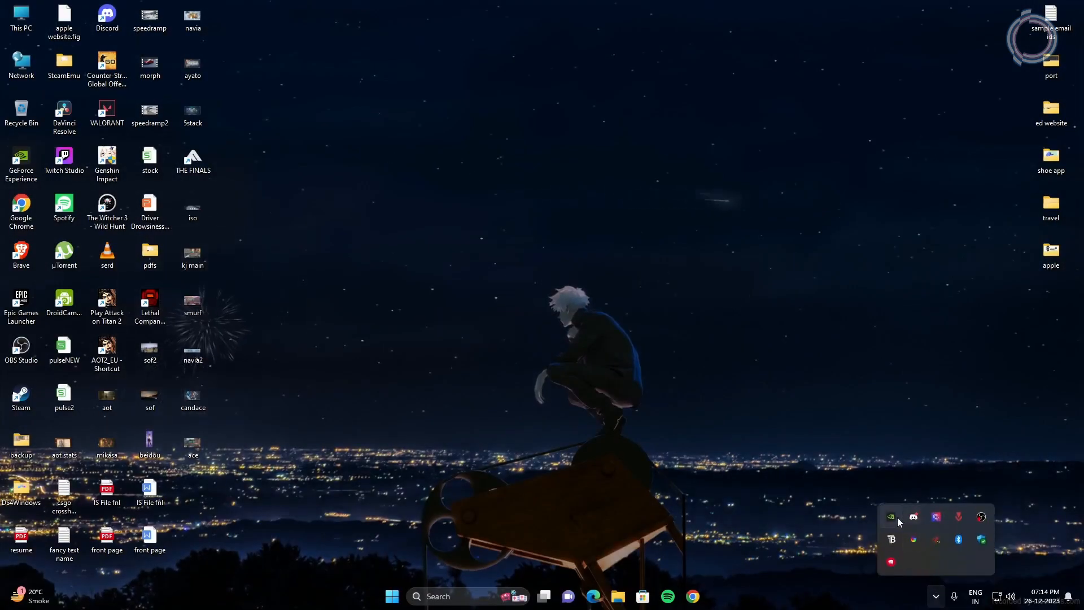
- From the NVIDIA tray icon, check for driver updates in GeForce Experience and close it
{"action": "left_click", "coordinate": [735, 468]}
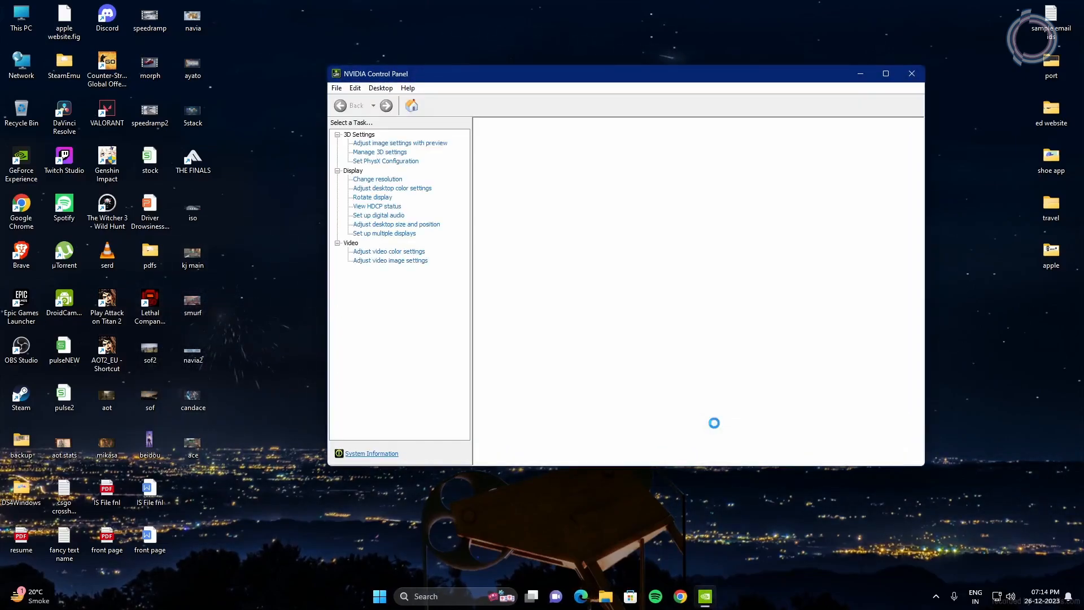
{"action": "left_click", "coordinate": [380, 151]}
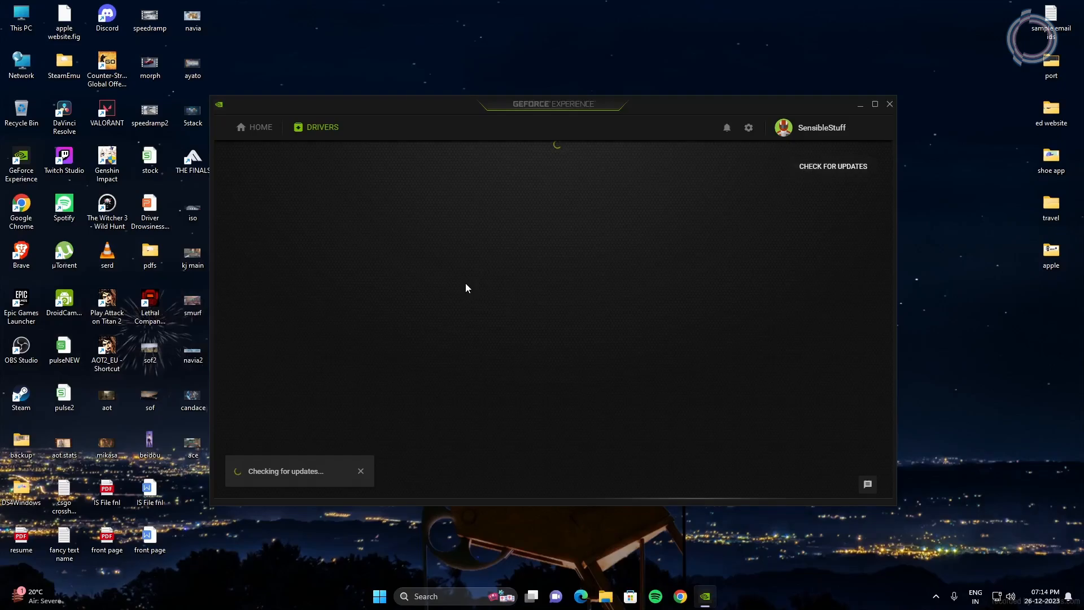
{"action": "left_click", "coordinate": [889, 104]}
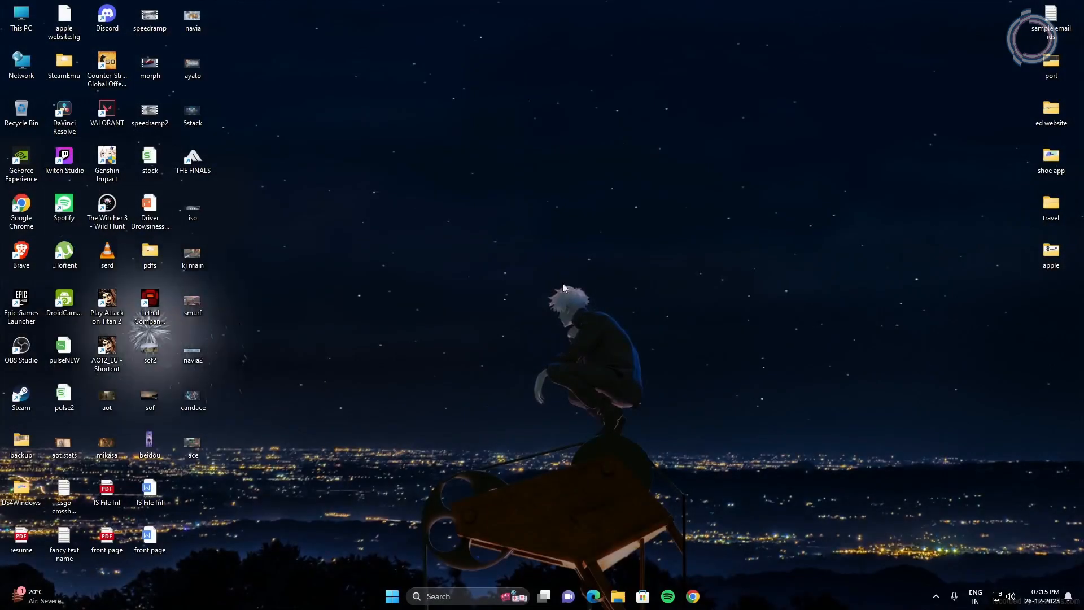
{"action": "mouse_move", "coordinate": [194, 162]}
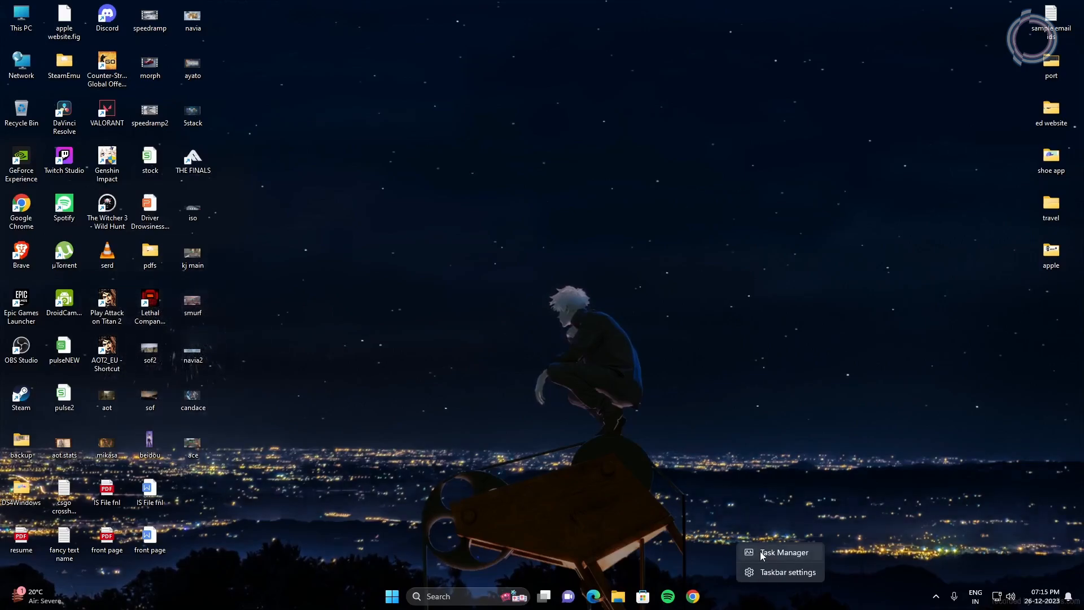
- Launch Task Manager and go to the Details entries for Google Chrome
{"action": "left_click", "coordinate": [784, 553]}
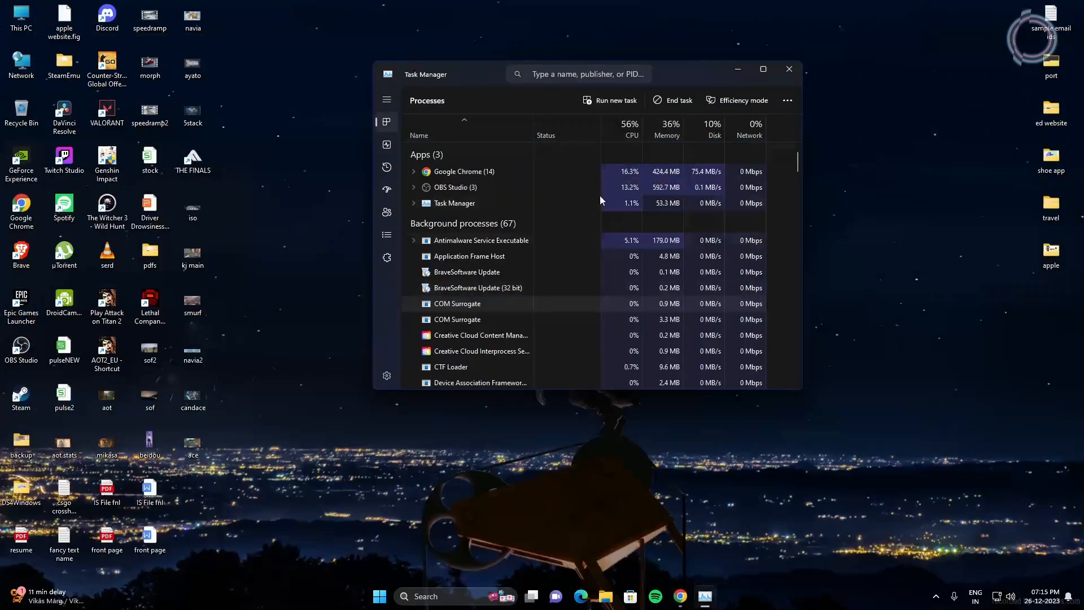
{"action": "right_click", "coordinate": [459, 171]}
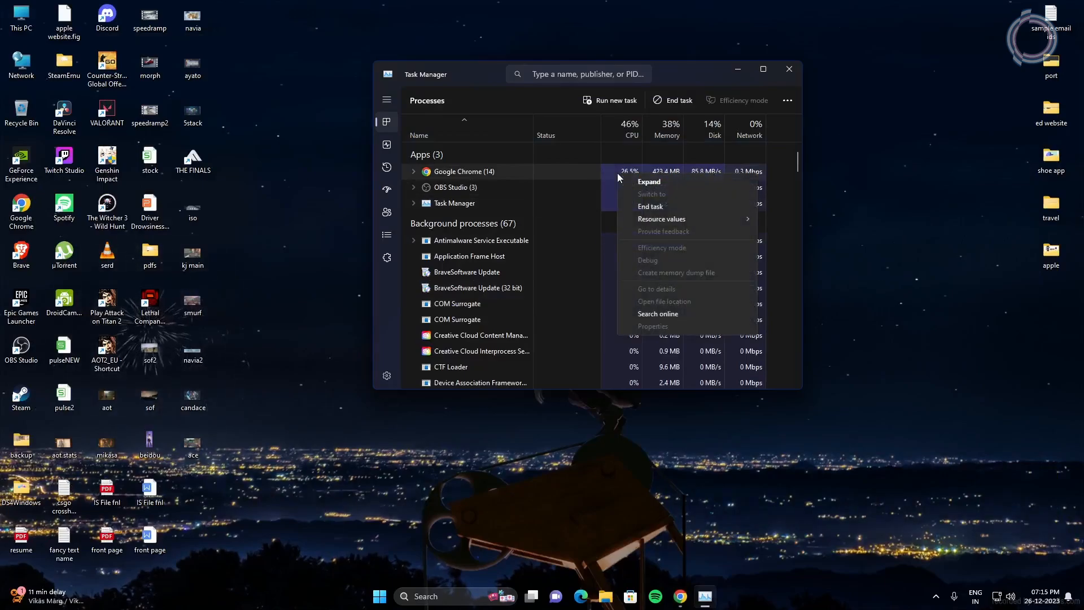
{"action": "left_click", "coordinate": [655, 289]}
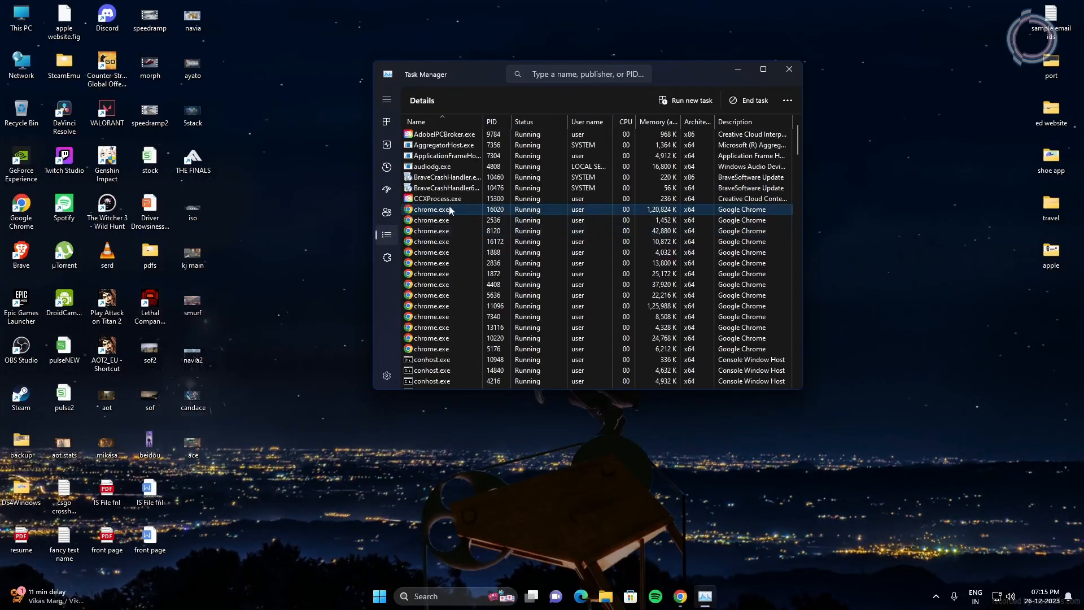
- Set a new priority level on chrome.exe, confirm the change, and close Task Manager
{"action": "right_click", "coordinate": [449, 209]}
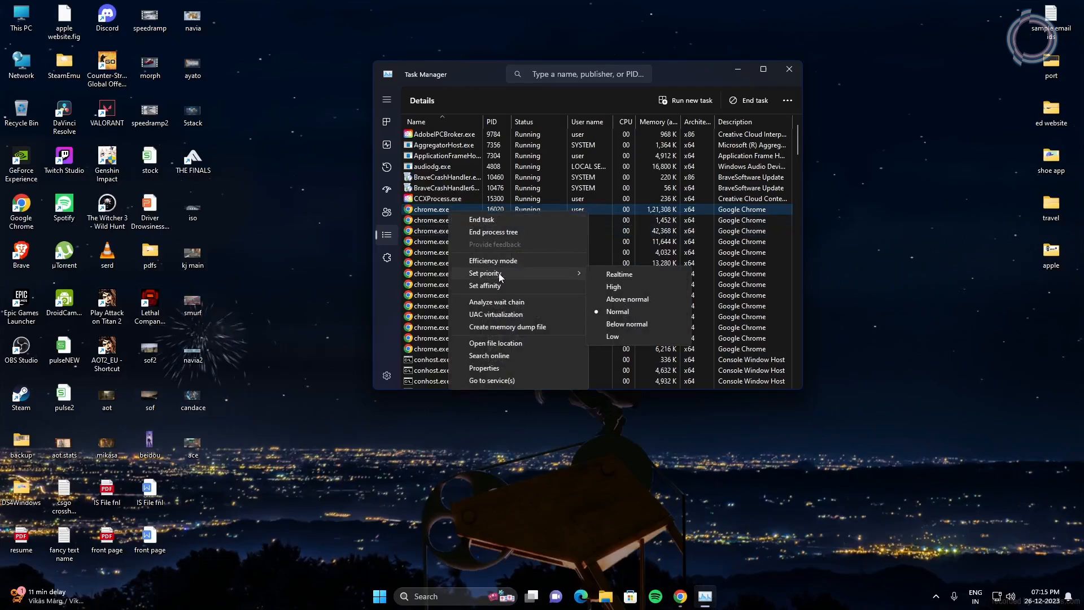
{"action": "left_click", "coordinate": [627, 298]}
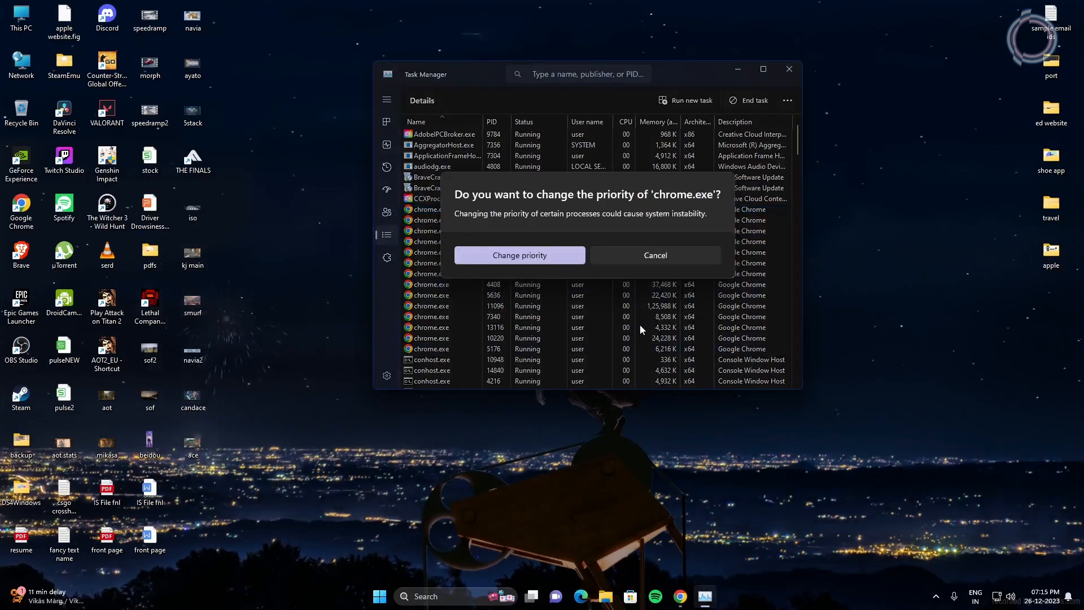
{"action": "left_click", "coordinate": [654, 255]}
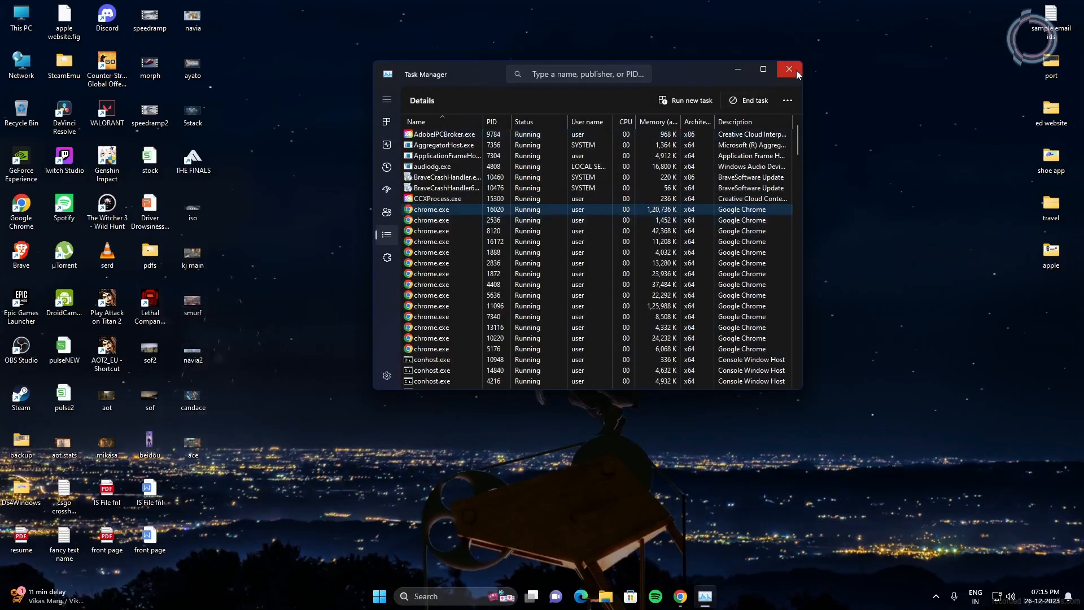
{"action": "left_click", "coordinate": [788, 69]}
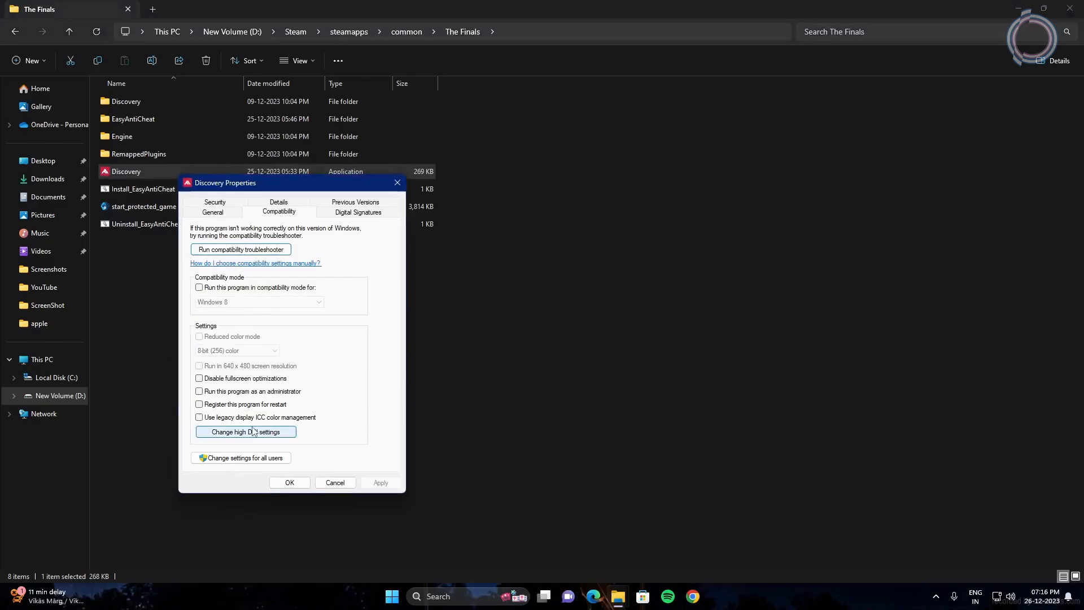
- Tick Disable fullscreen optimizations and Run as administrator, then enable the high DPI scaling override and confirm
{"action": "left_click", "coordinate": [199, 378]}
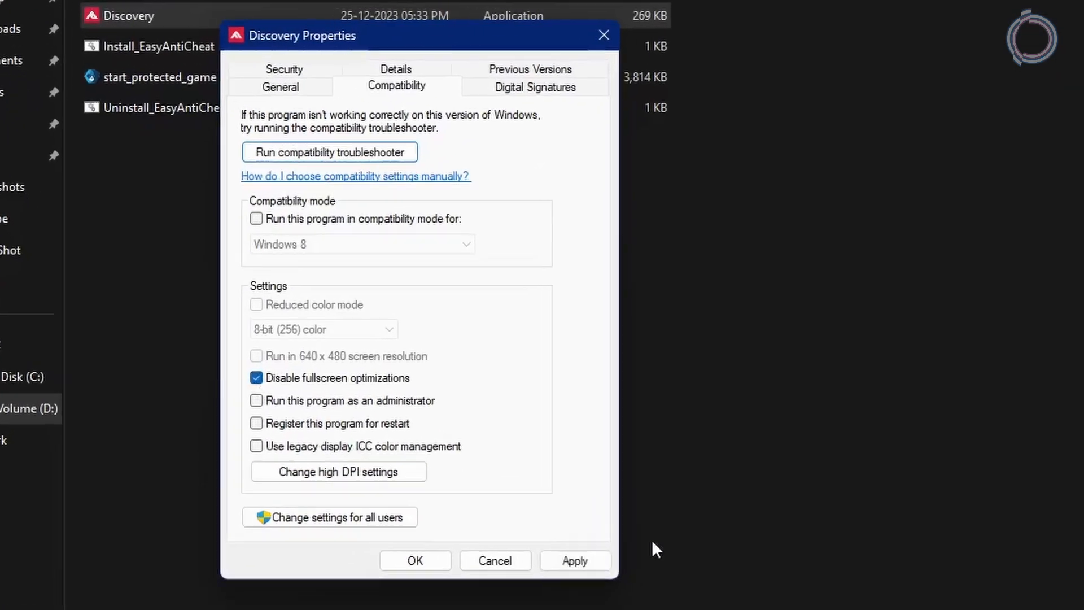
{"action": "left_click", "coordinate": [257, 400]}
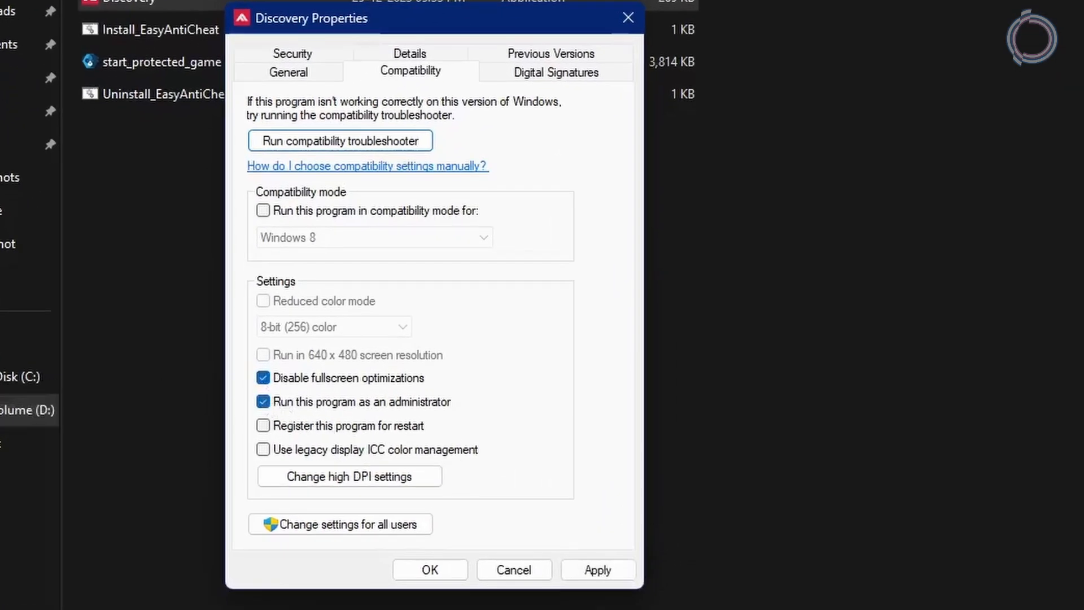
{"action": "left_click", "coordinate": [349, 475]}
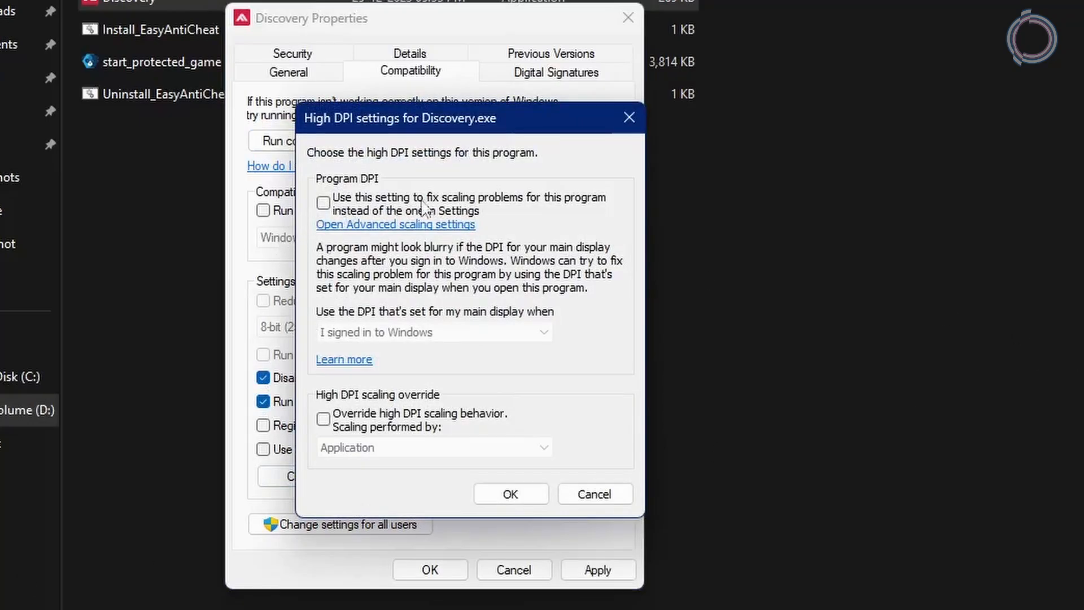
{"action": "left_click", "coordinate": [323, 419]}
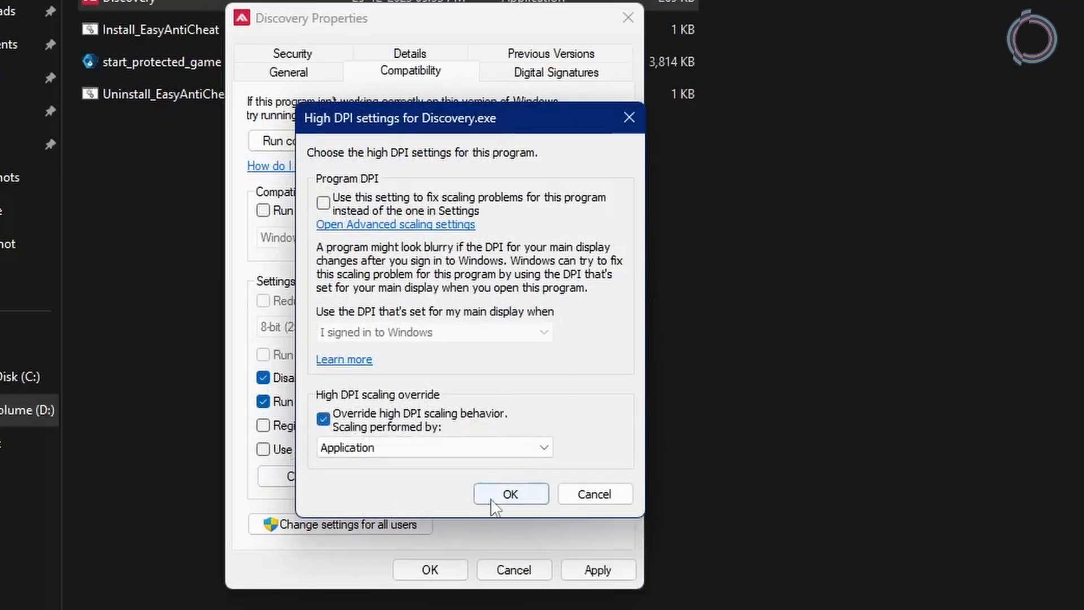
{"action": "left_click", "coordinate": [511, 494]}
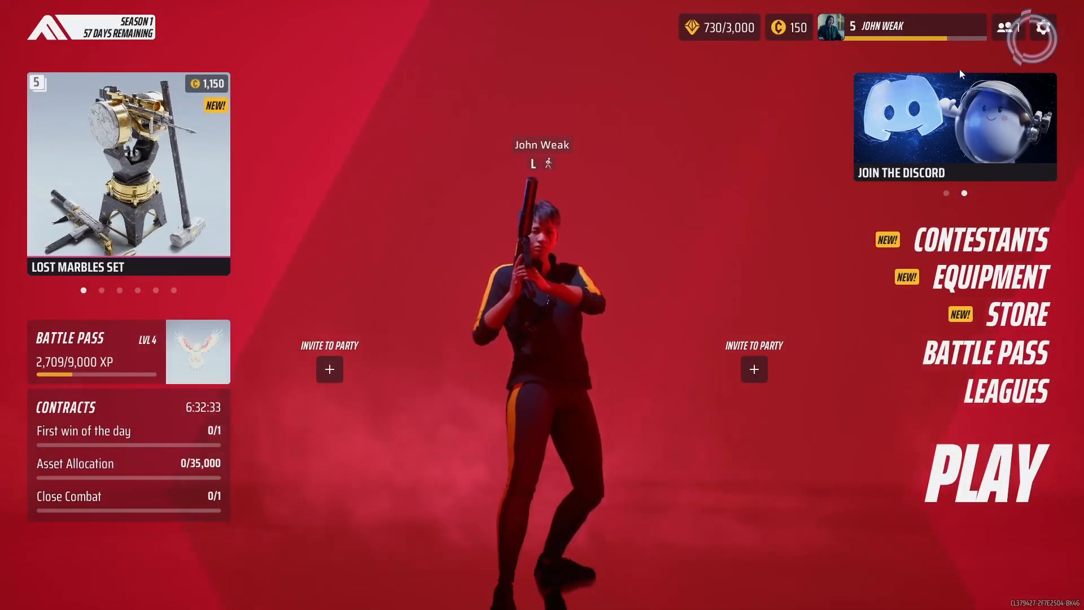
- In the Video settings, cycle Window Mode to Fullscreen
{"action": "left_click", "coordinate": [1046, 27]}
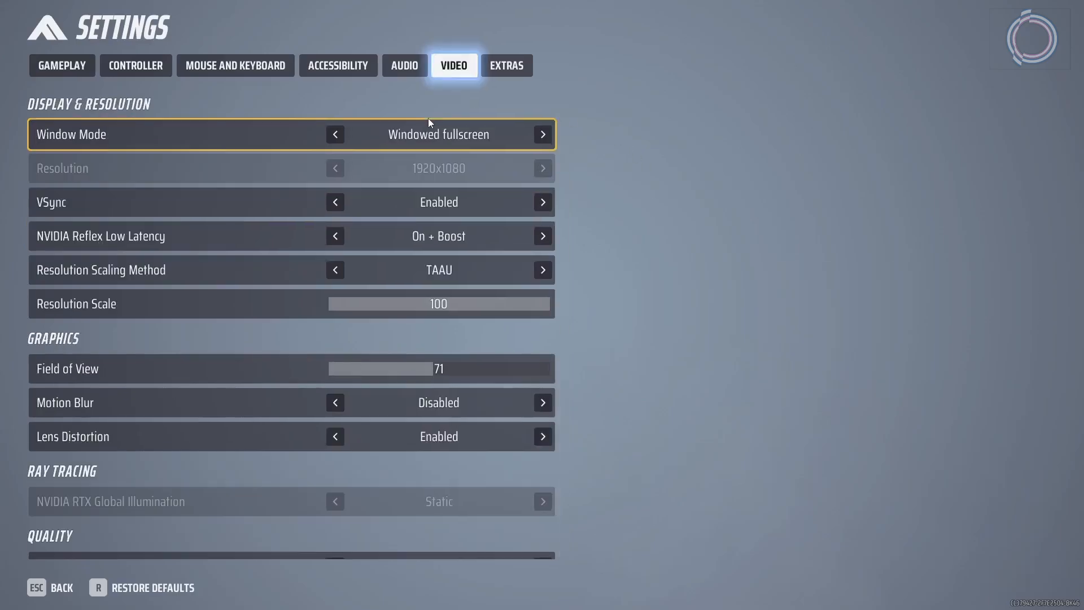
{"action": "mouse_move", "coordinate": [217, 160]}
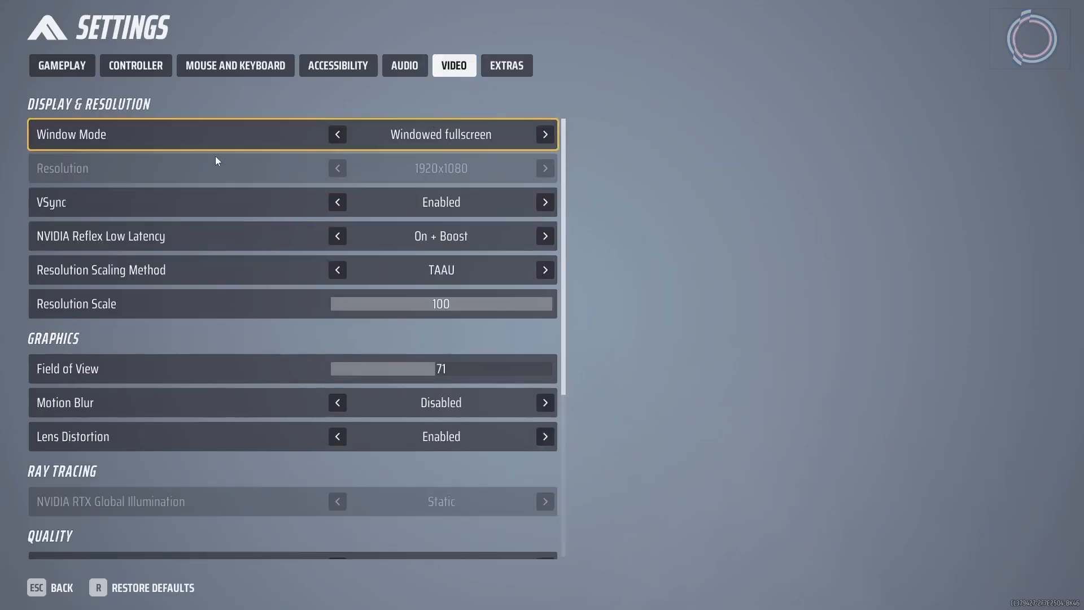
{"action": "left_click", "coordinate": [545, 134]}
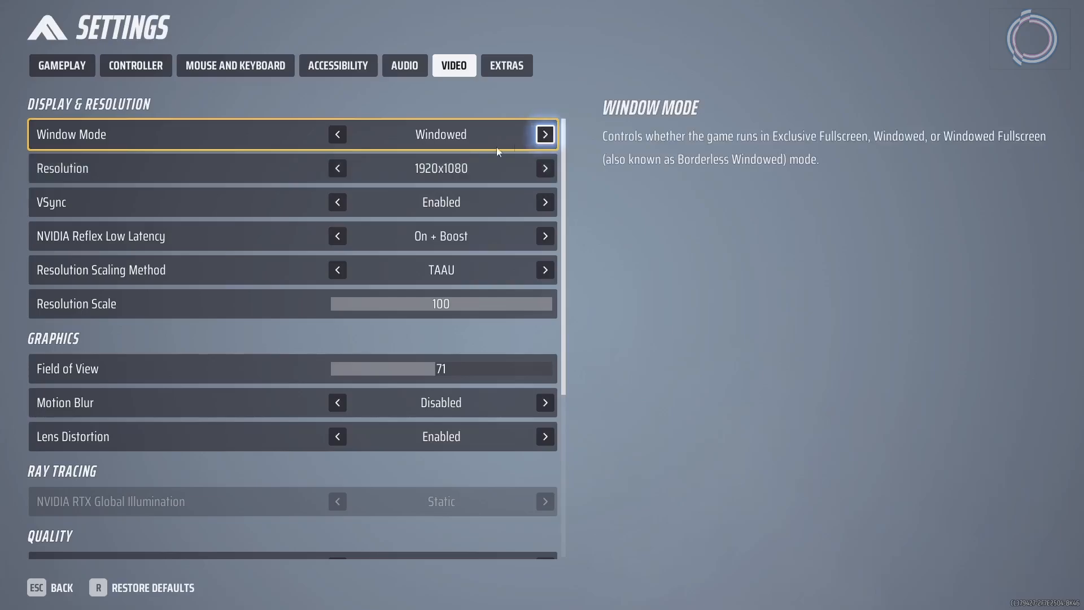
{"action": "left_click", "coordinate": [546, 134]}
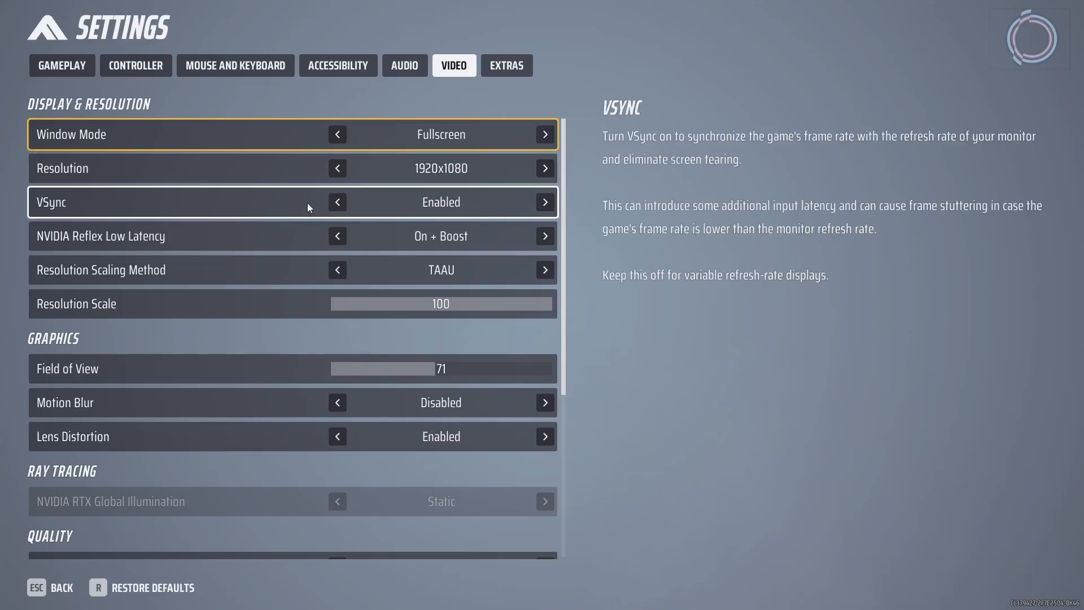
- Set VSync to Disabled and NVIDIA Reflex Low Latency to On instead of On + Boost
{"action": "left_click", "coordinate": [337, 203]}
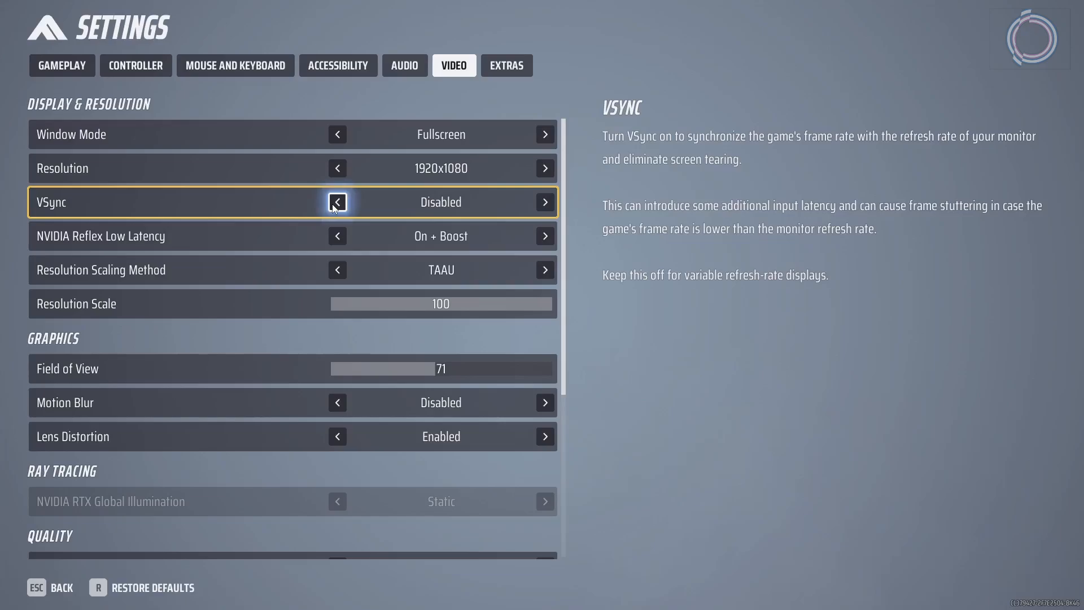
{"action": "left_click", "coordinate": [545, 202]}
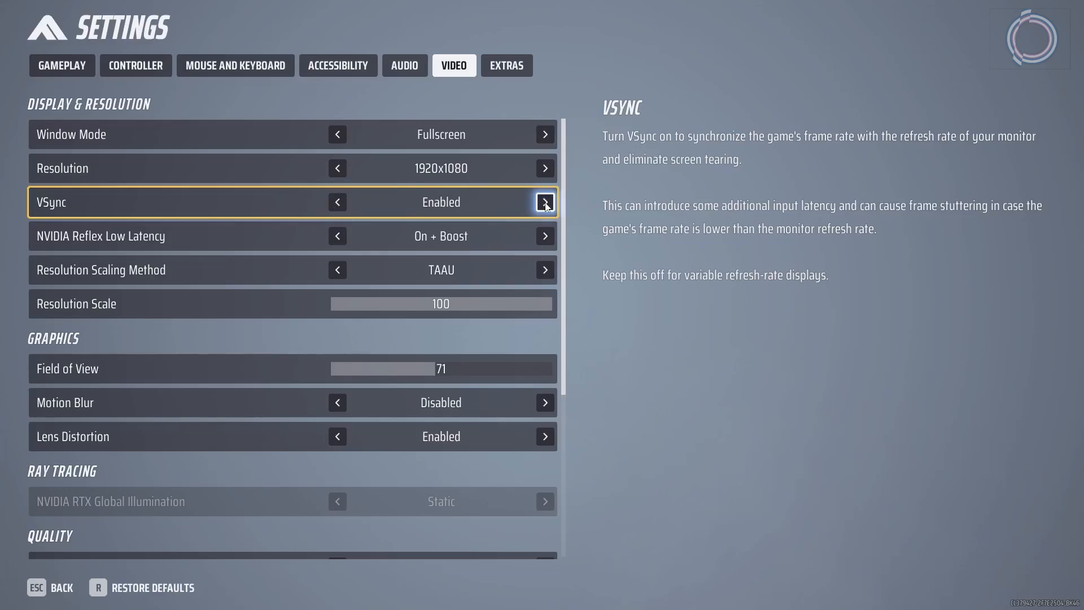
{"action": "mouse_move", "coordinate": [424, 210]}
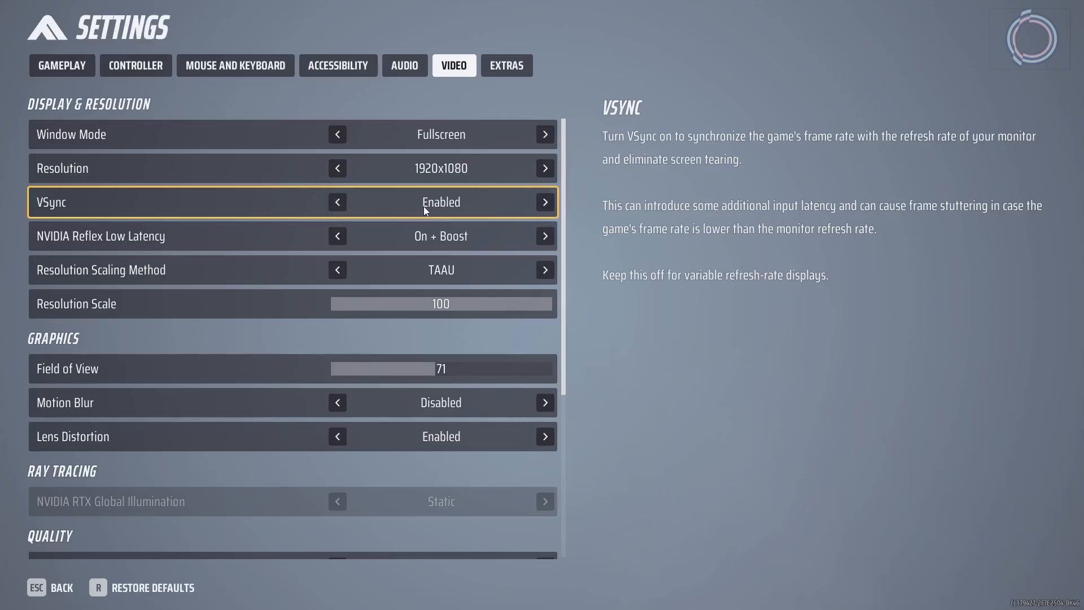
{"action": "left_click", "coordinate": [337, 202]}
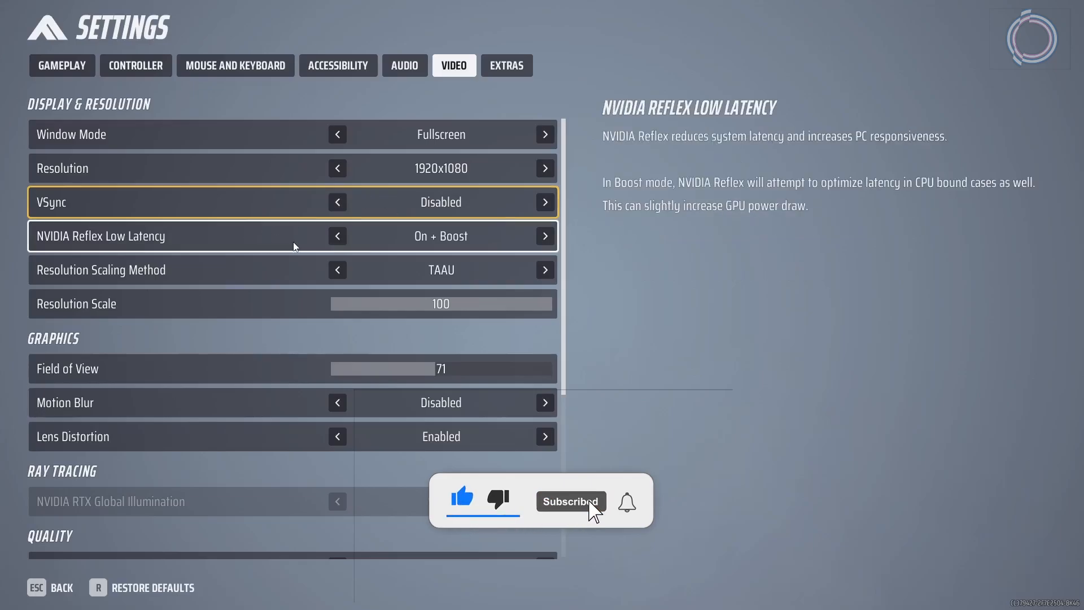
{"action": "left_click", "coordinate": [337, 237]}
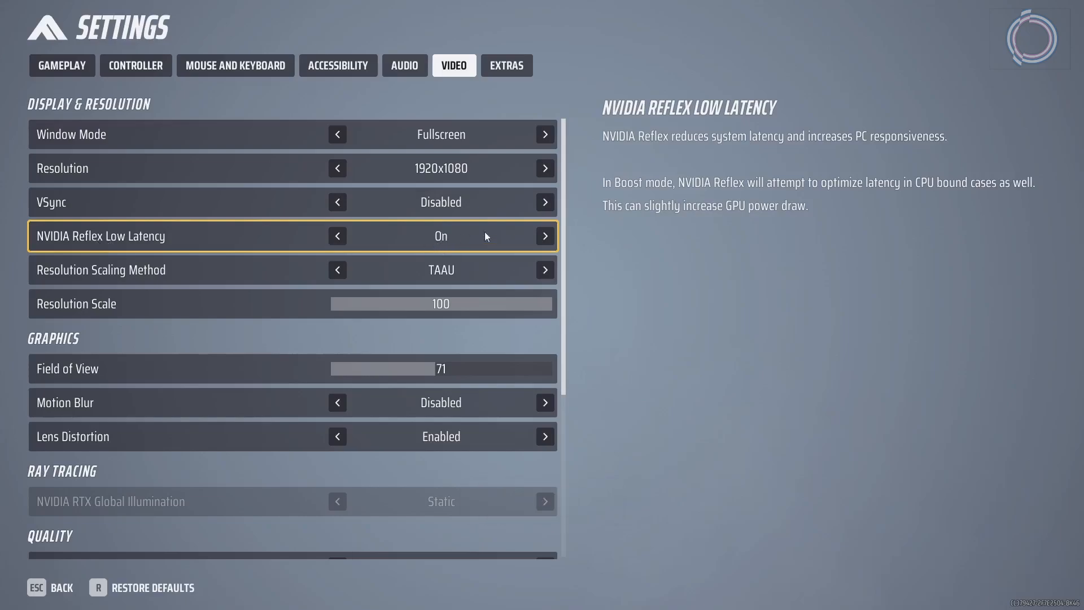
{"action": "mouse_move", "coordinate": [492, 242]}
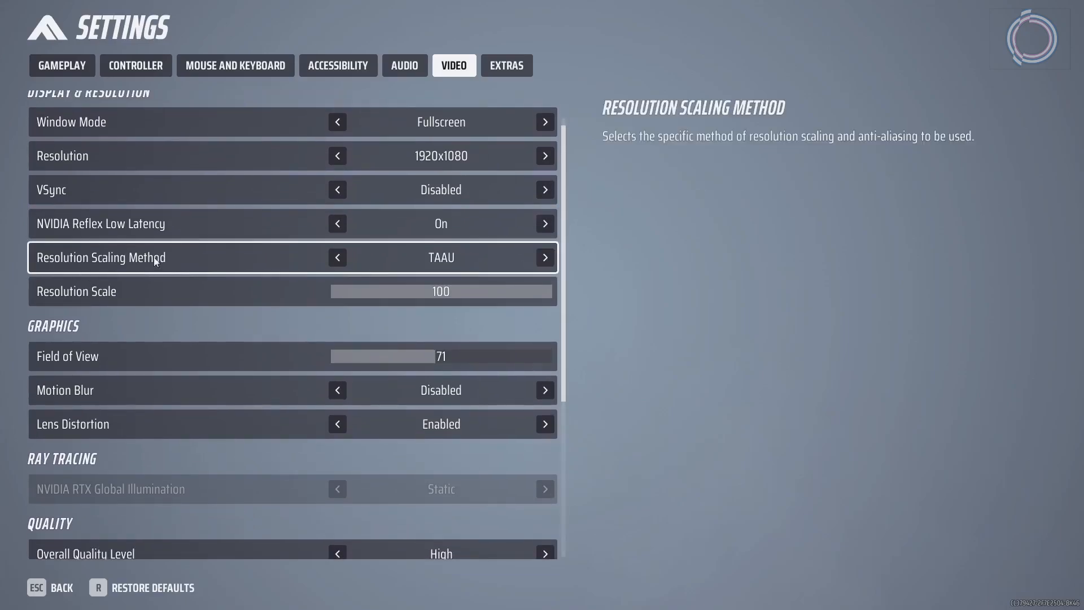
- Change resolution scaling from TAAU to AMD FSR2, cycling through Balanced and settling on Performance
{"action": "left_click", "coordinate": [544, 258]}
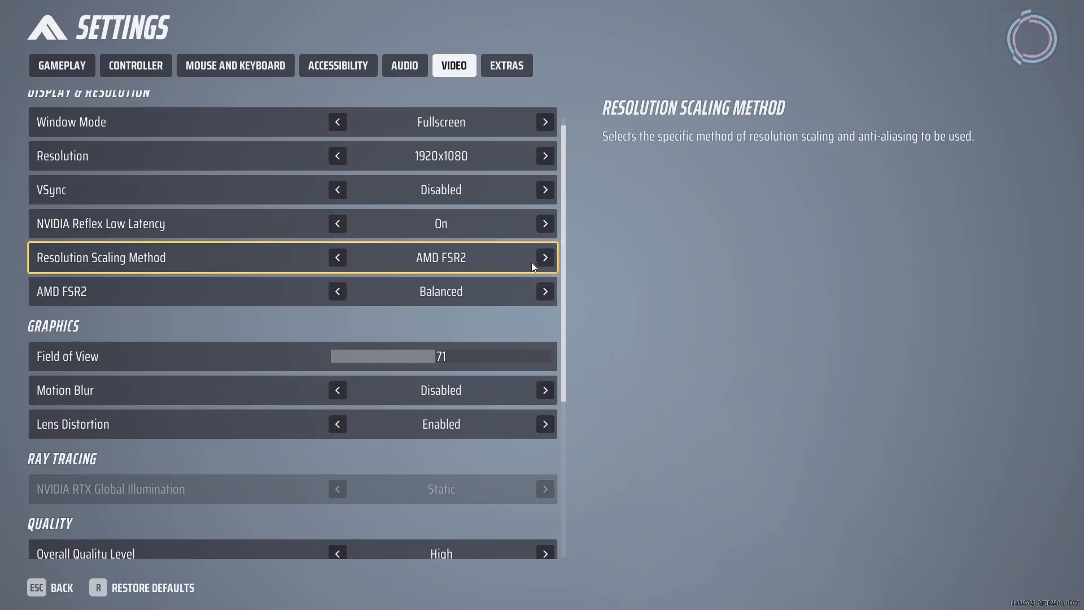
{"action": "mouse_move", "coordinate": [446, 267]}
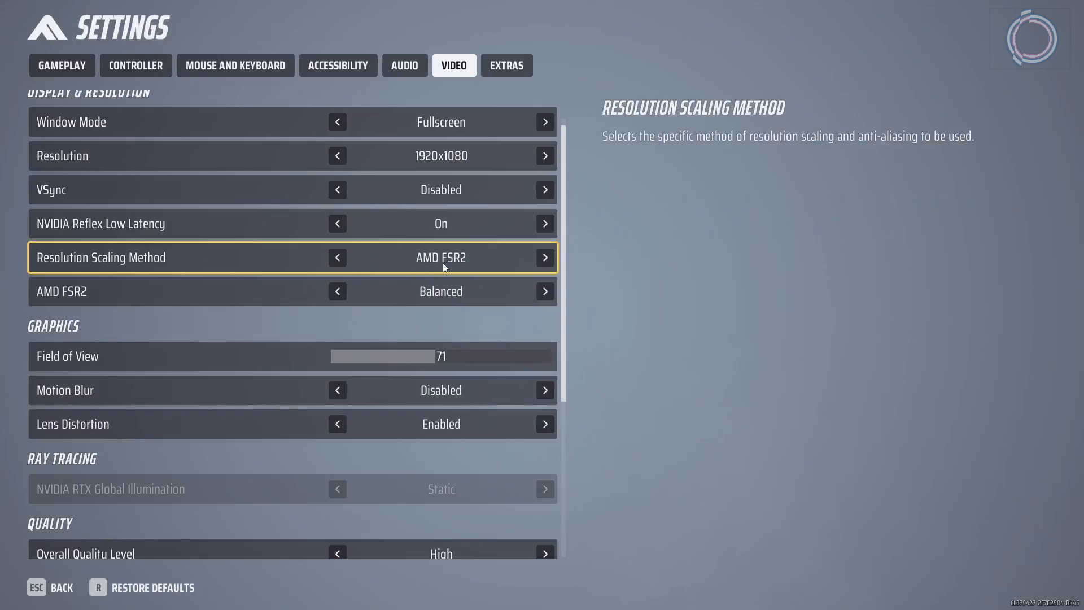
{"action": "left_click", "coordinate": [544, 292]}
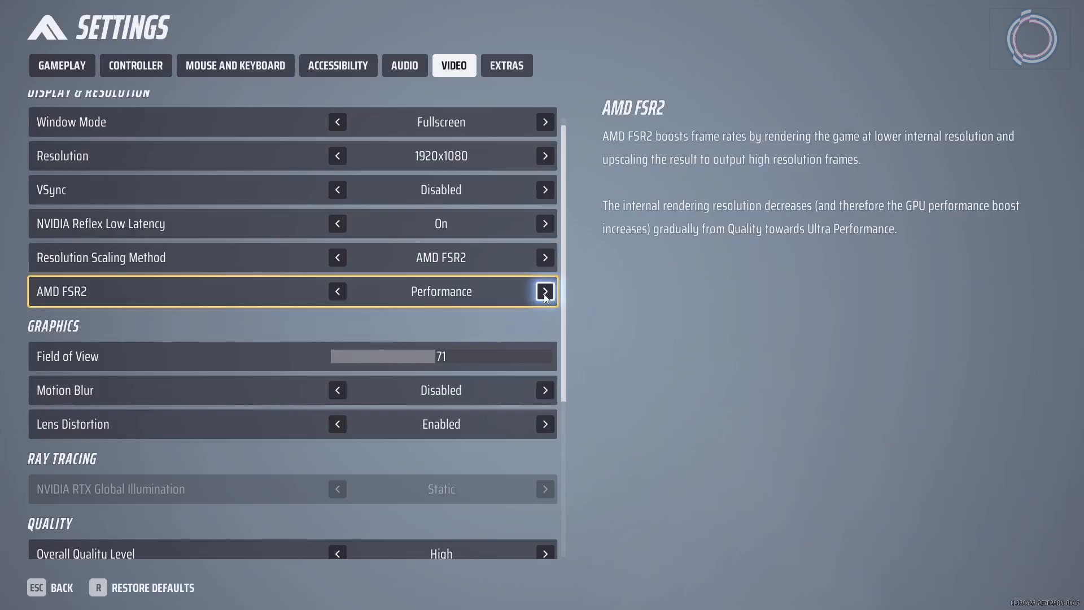
{"action": "left_click", "coordinate": [545, 292]}
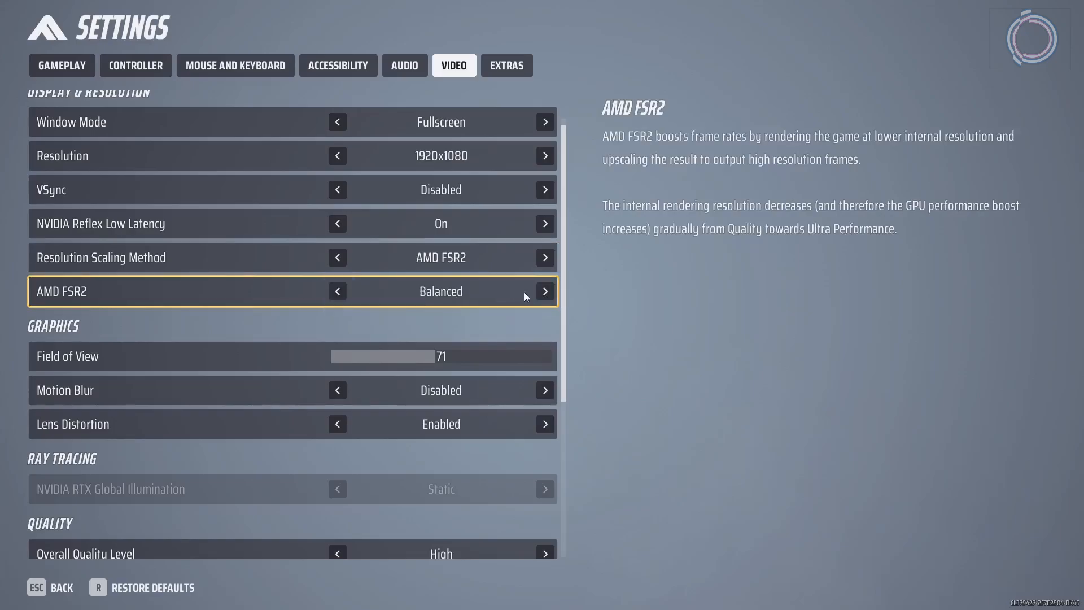
{"action": "mouse_move", "coordinate": [448, 303]}
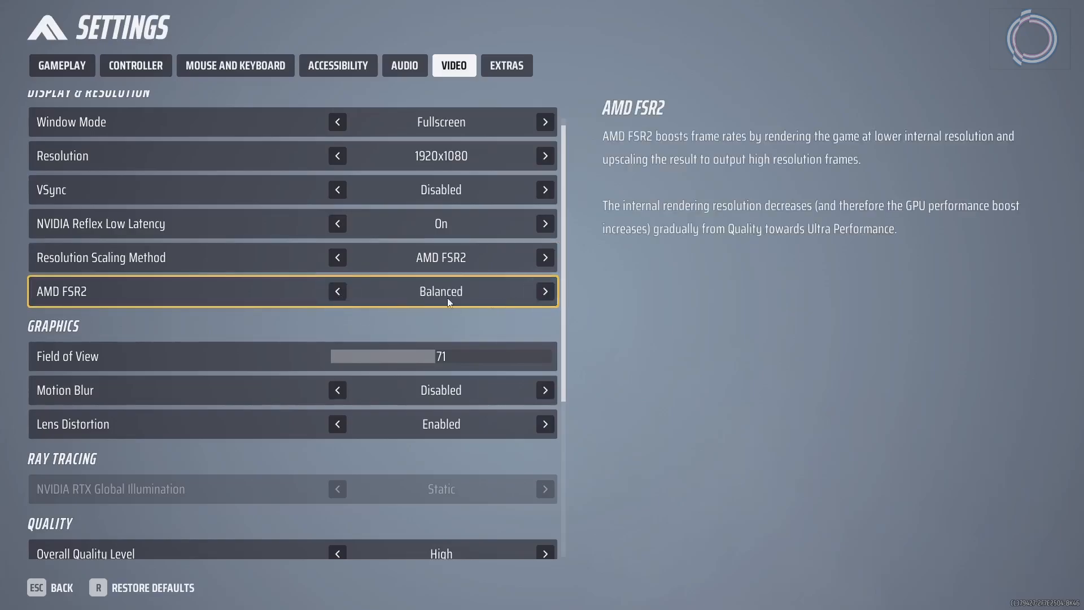
{"action": "left_click", "coordinate": [546, 290]}
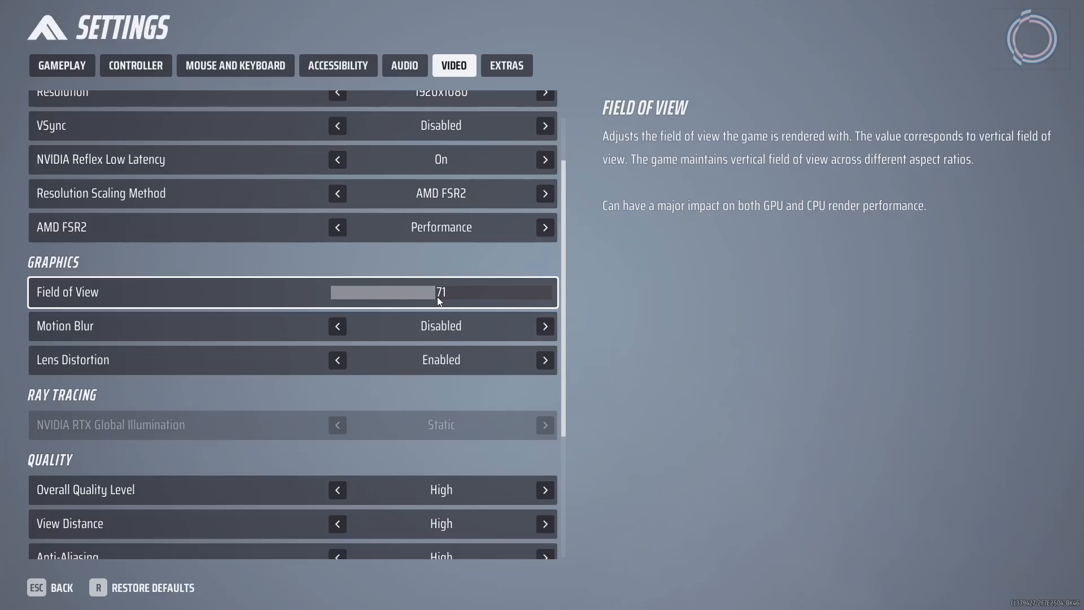
{"action": "mouse_move", "coordinate": [540, 294]}
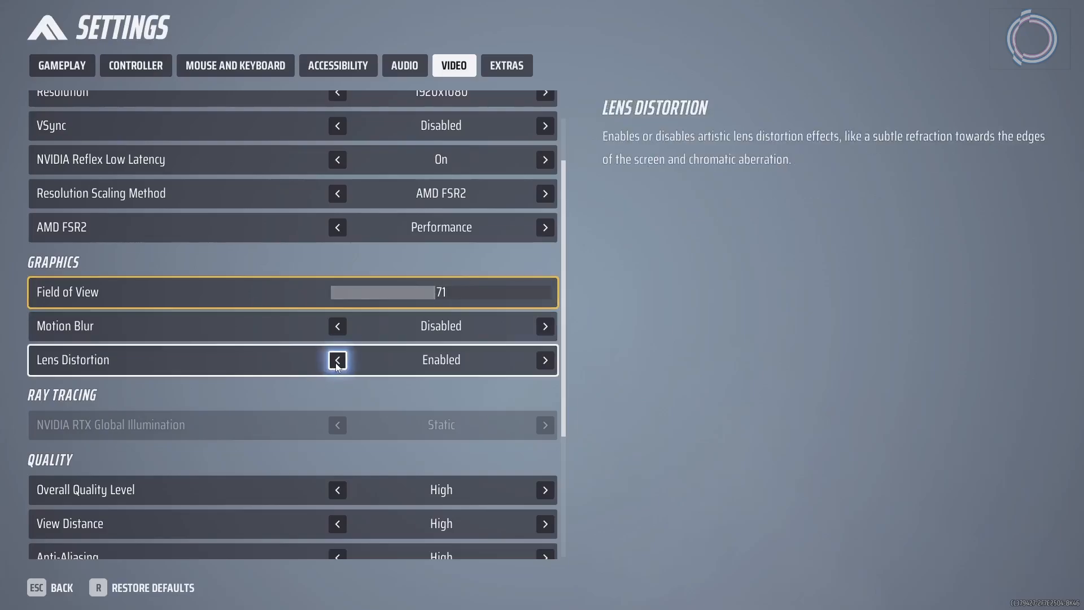
- Disable Lens Distortion, drop Overall Quality Level to Low, and back out into the match
{"action": "left_click", "coordinate": [338, 360]}
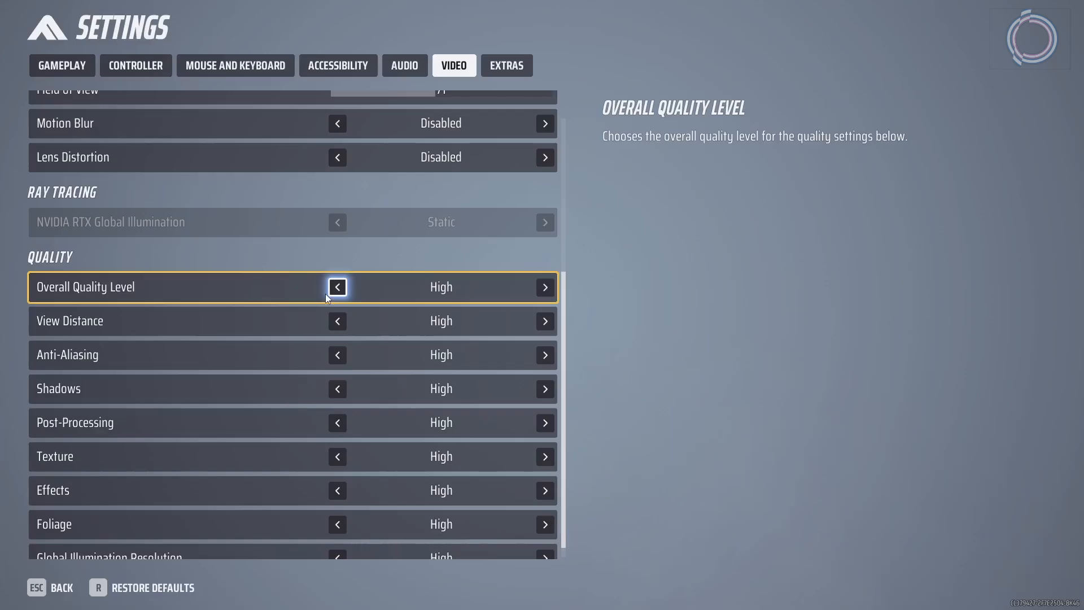
{"action": "left_click", "coordinate": [338, 286]}
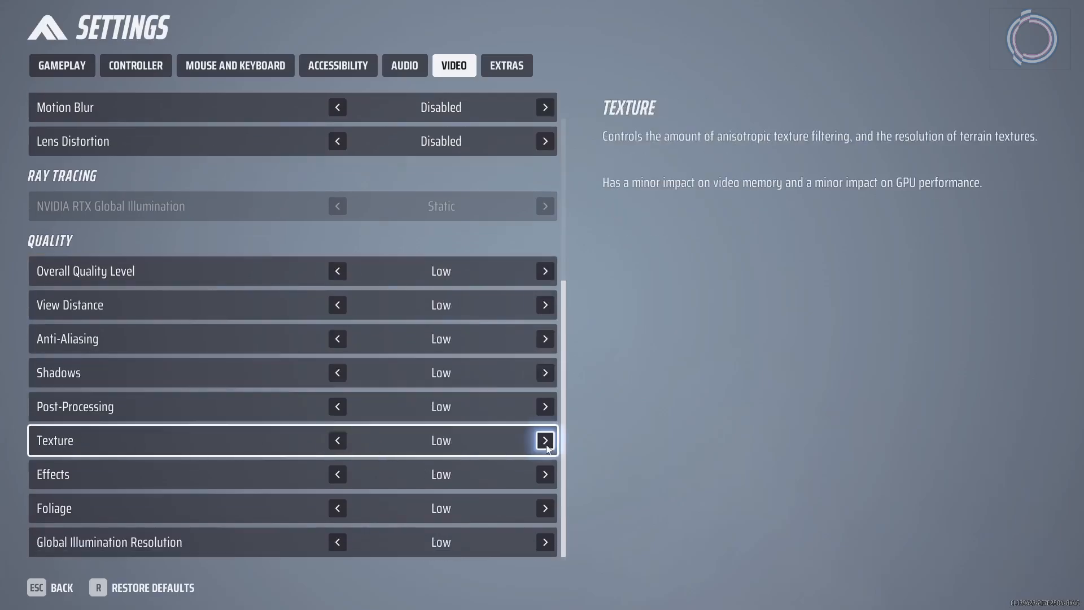
{"action": "left_click", "coordinate": [545, 441]}
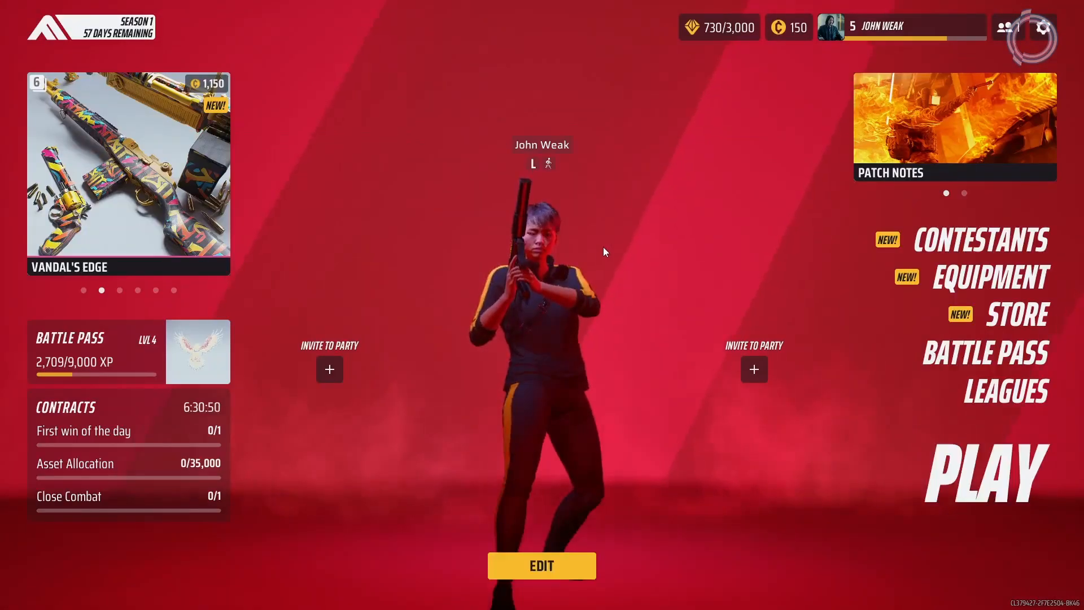
{"action": "left_click", "coordinate": [984, 470]}
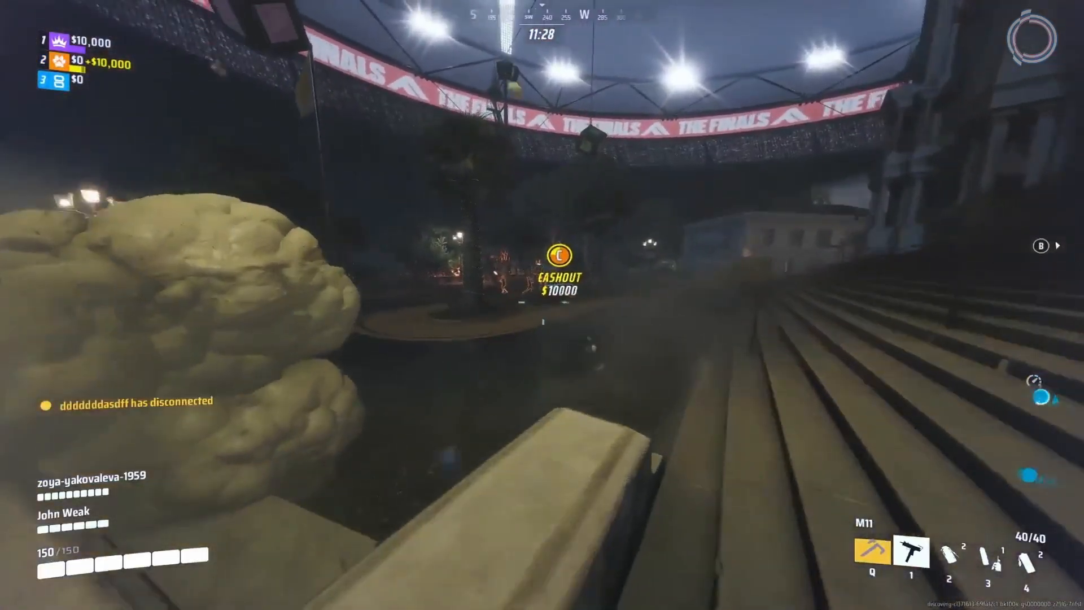